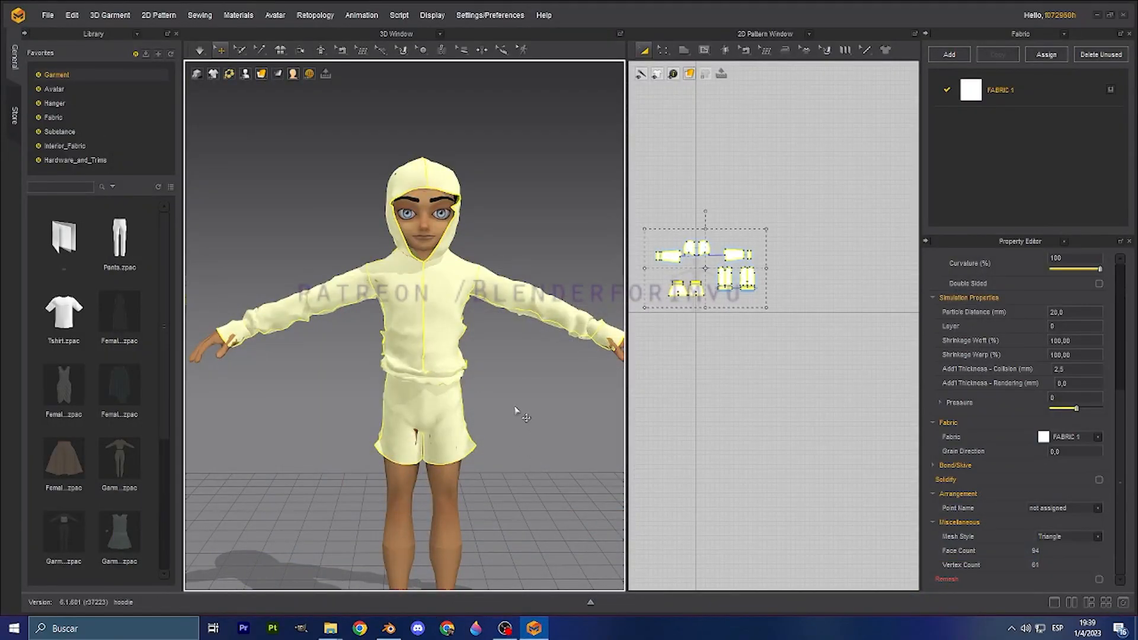
pyautogui.moveTo(553, 365)
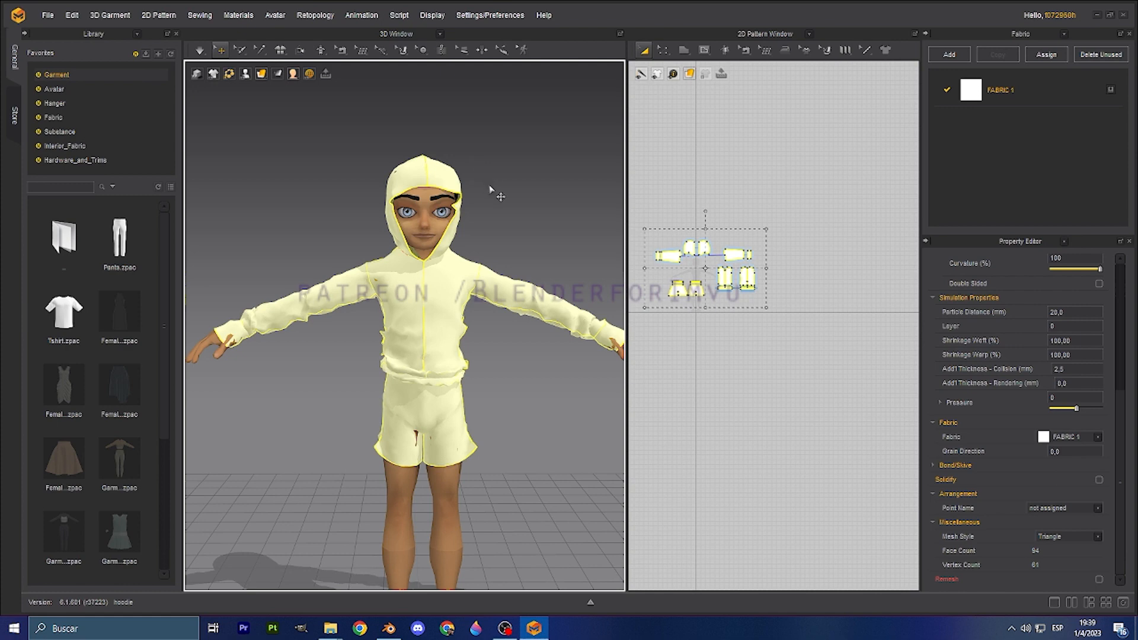
pyautogui.moveTo(390, 352)
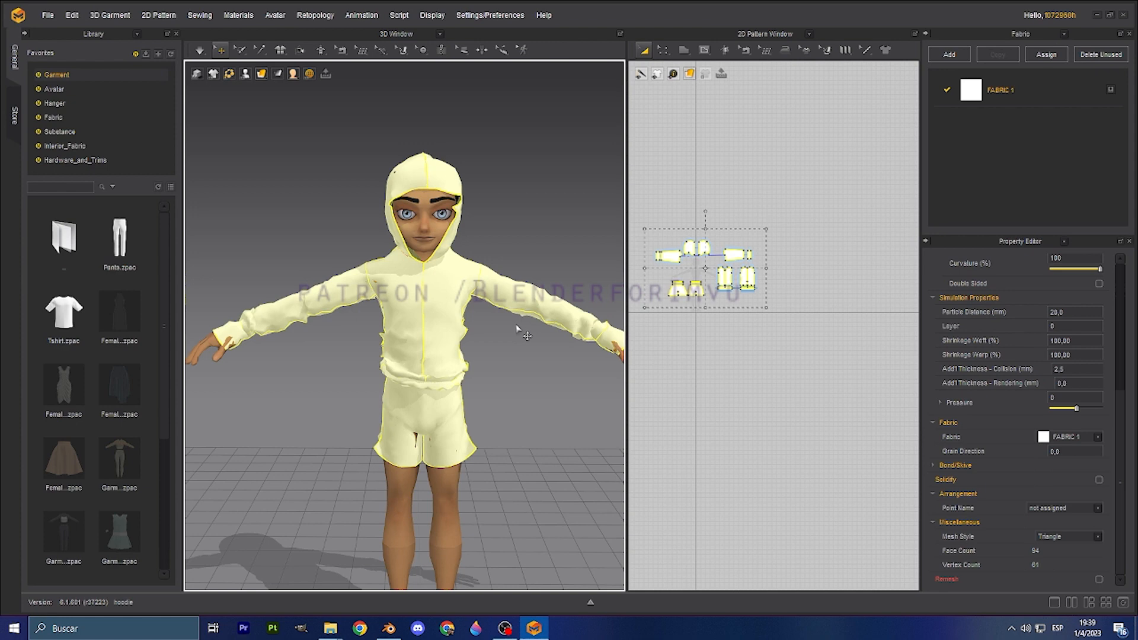
pyautogui.moveTo(441, 154)
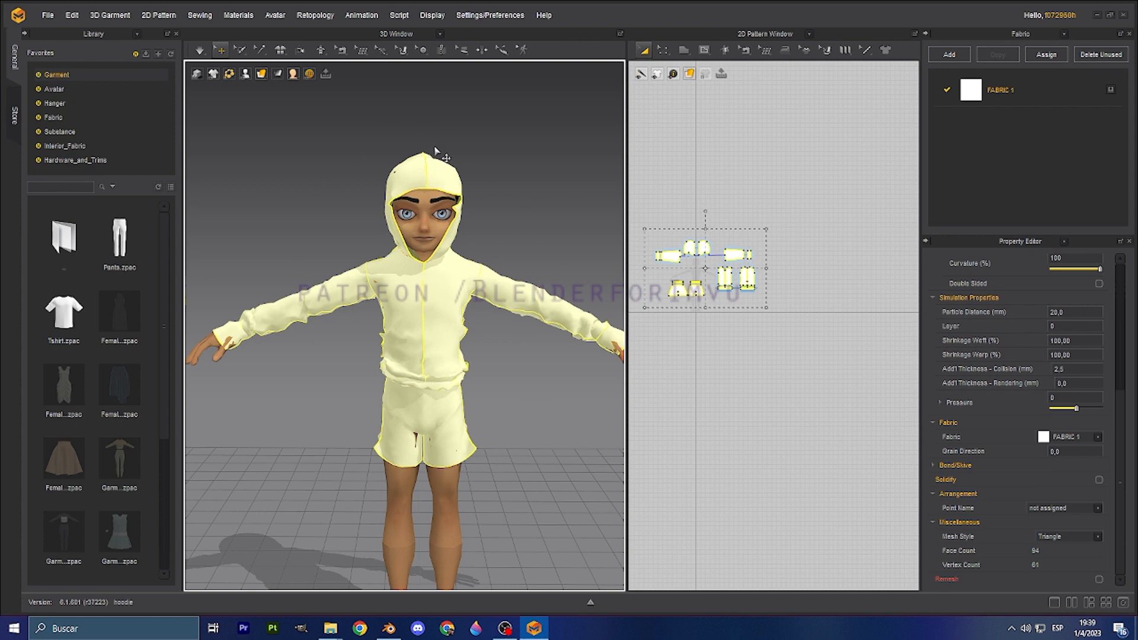
pyautogui.moveTo(552, 268)
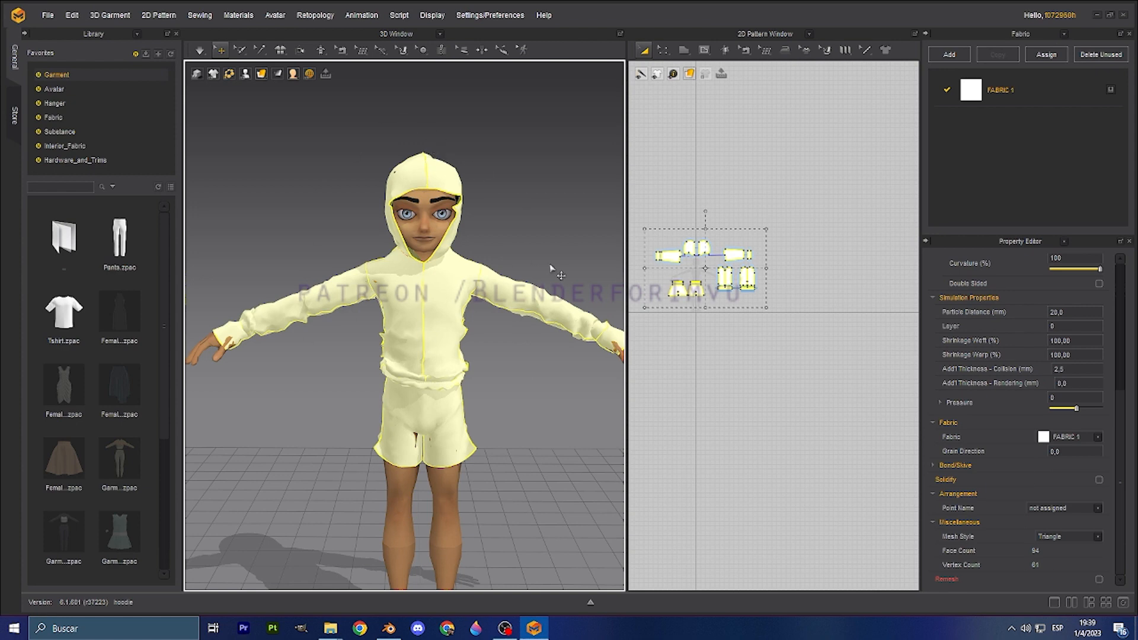
pyautogui.moveTo(688, 245)
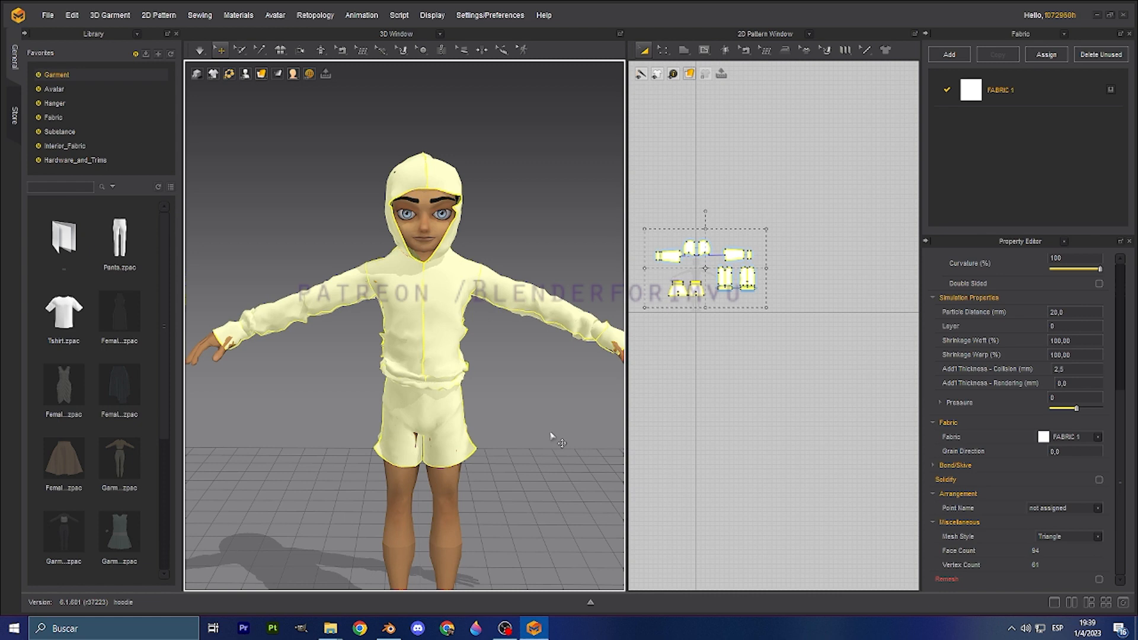
pyautogui.moveTo(479, 214)
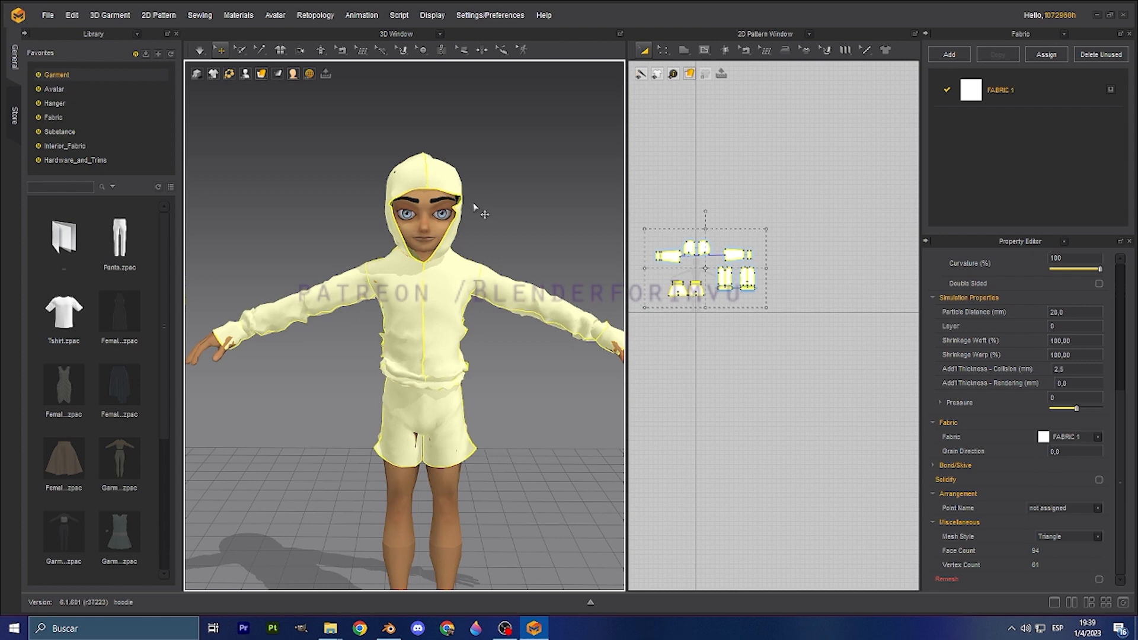
pyautogui.moveTo(469, 327)
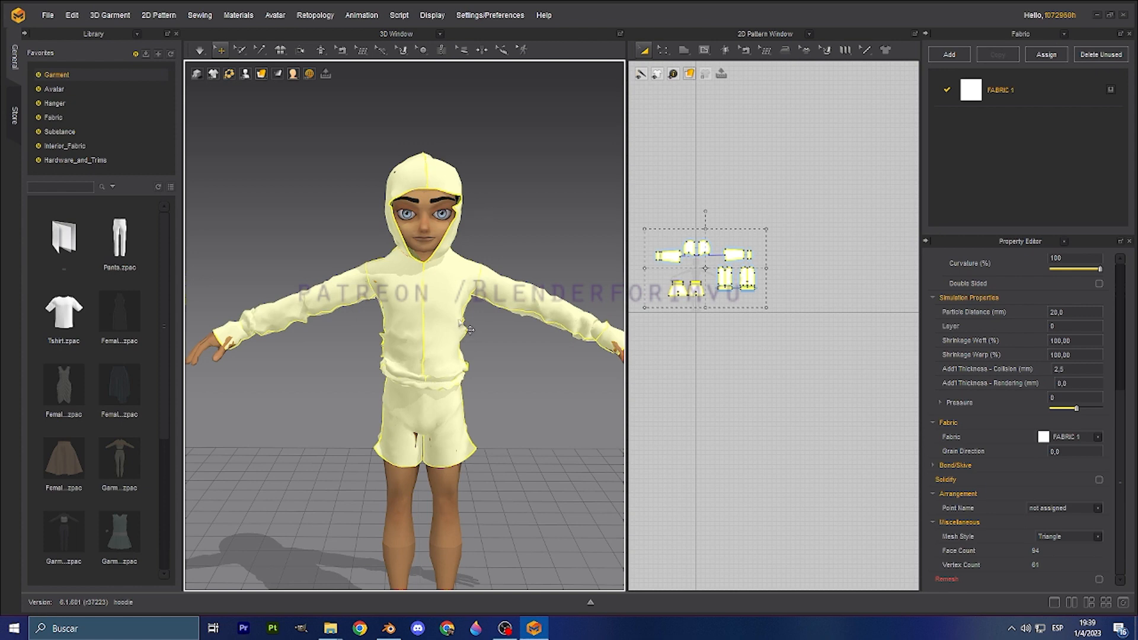
pyautogui.moveTo(760, 243)
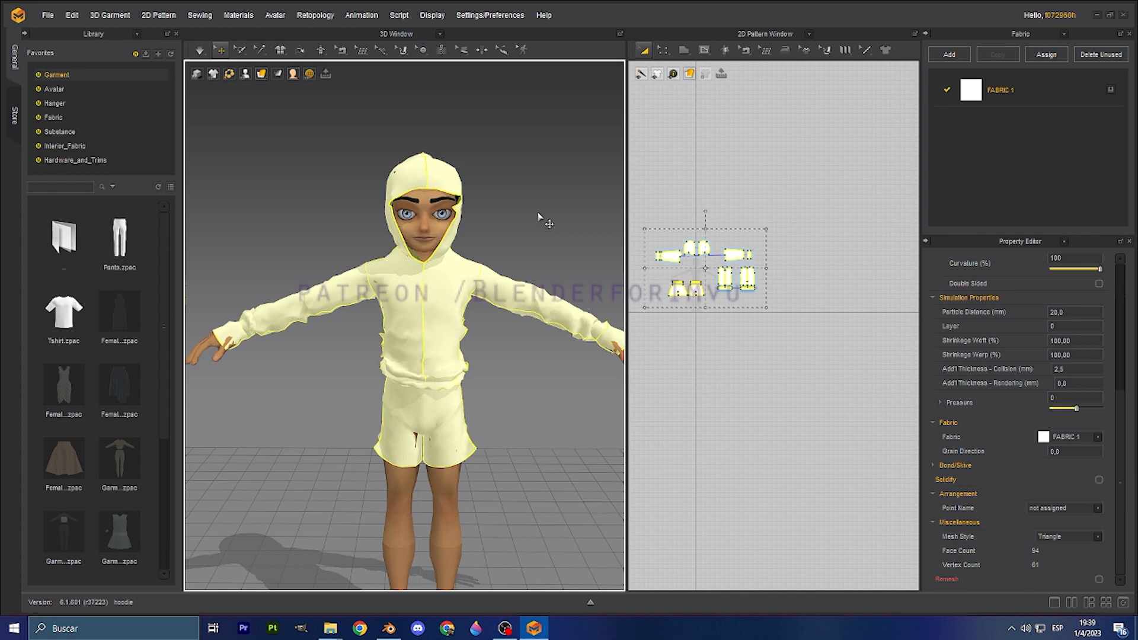
pyautogui.moveTo(363, 221)
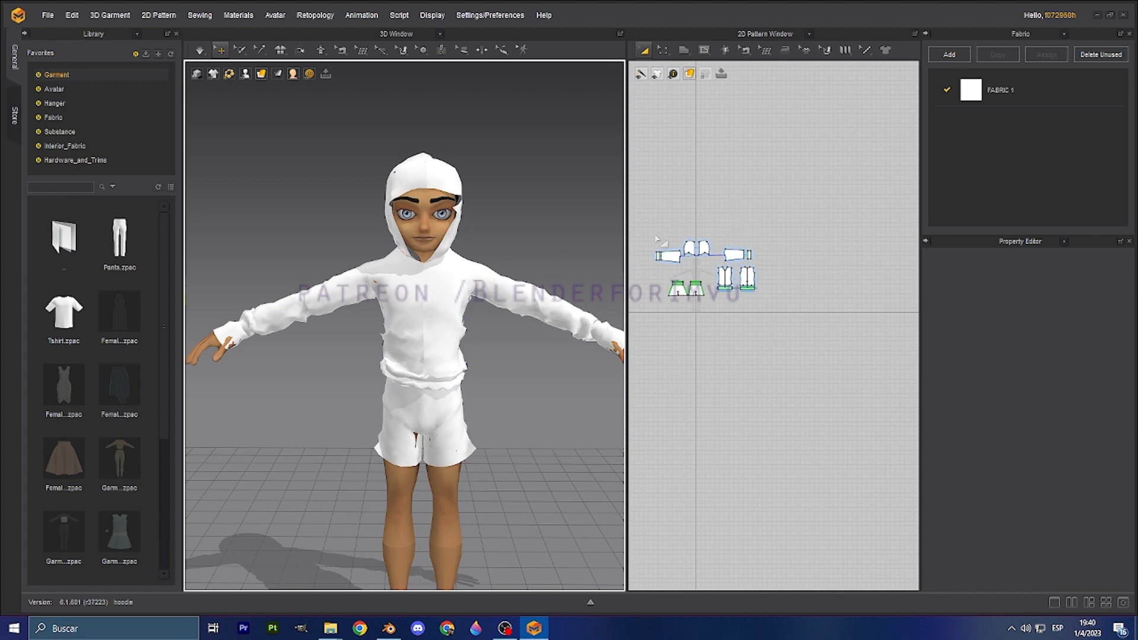
pyautogui.moveTo(277, 145)
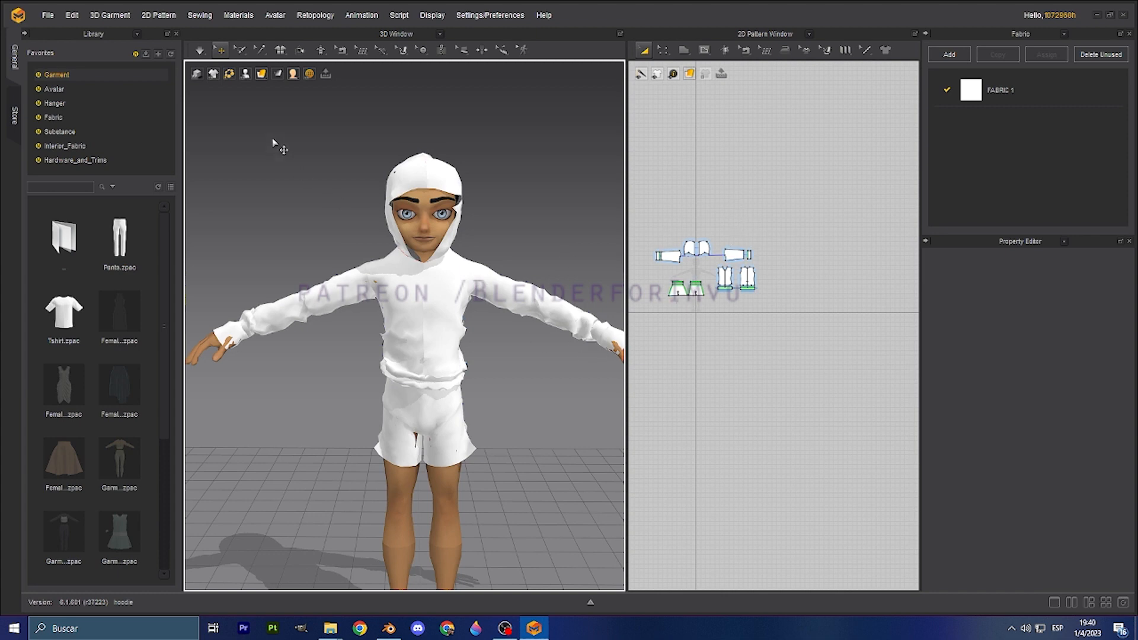
pyautogui.moveTo(333, 91)
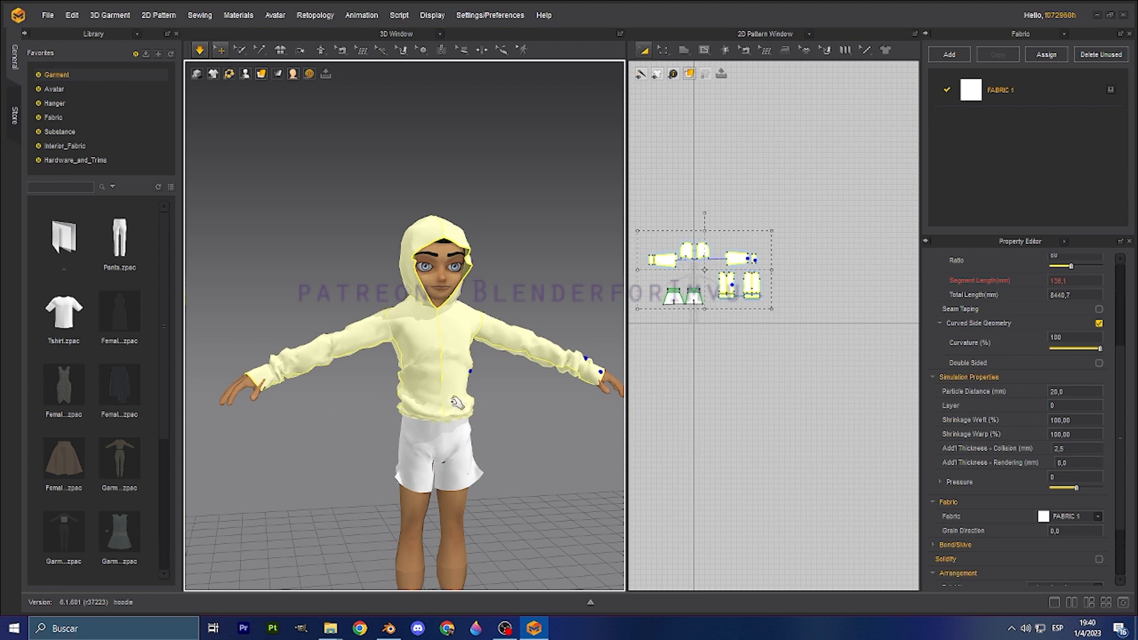
pyautogui.moveTo(571, 221)
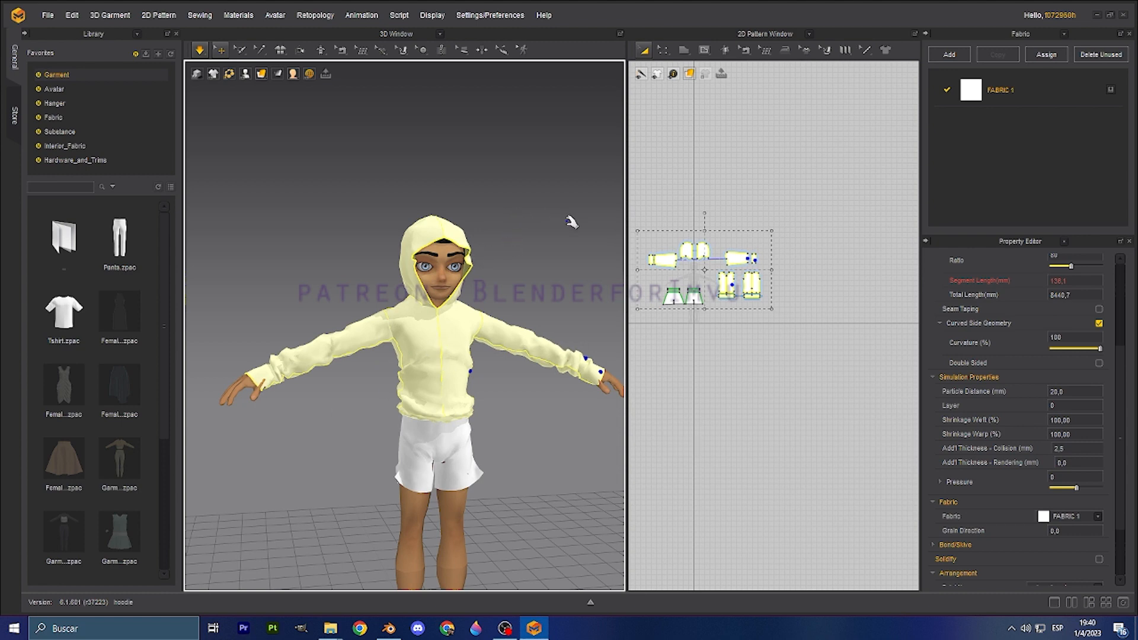
pyautogui.moveTo(605, 349)
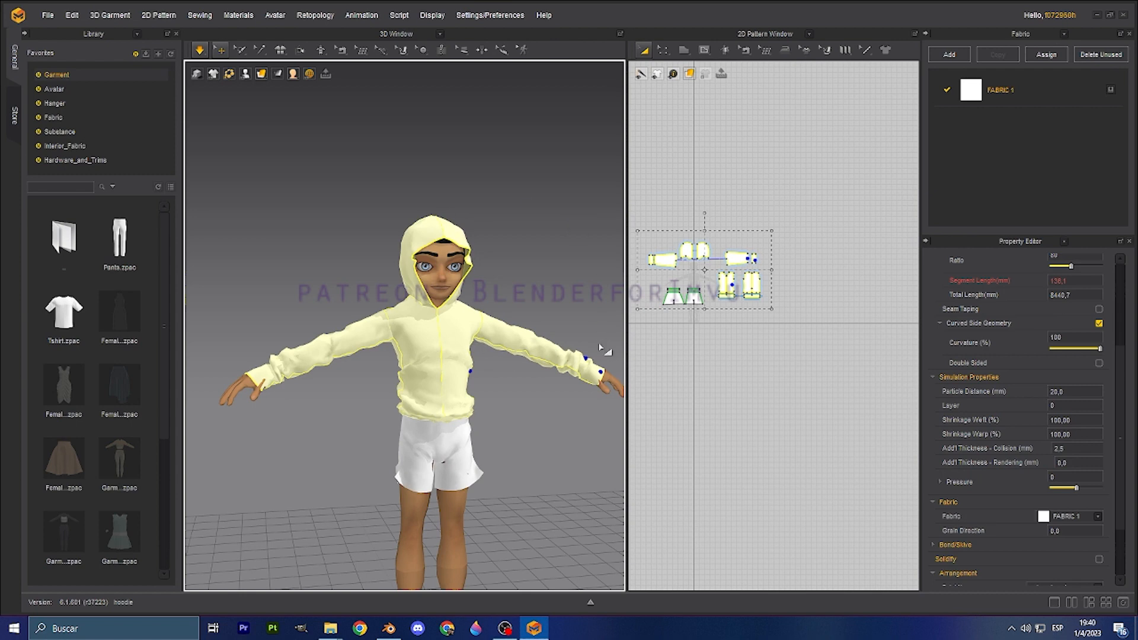
pyautogui.moveTo(413, 193)
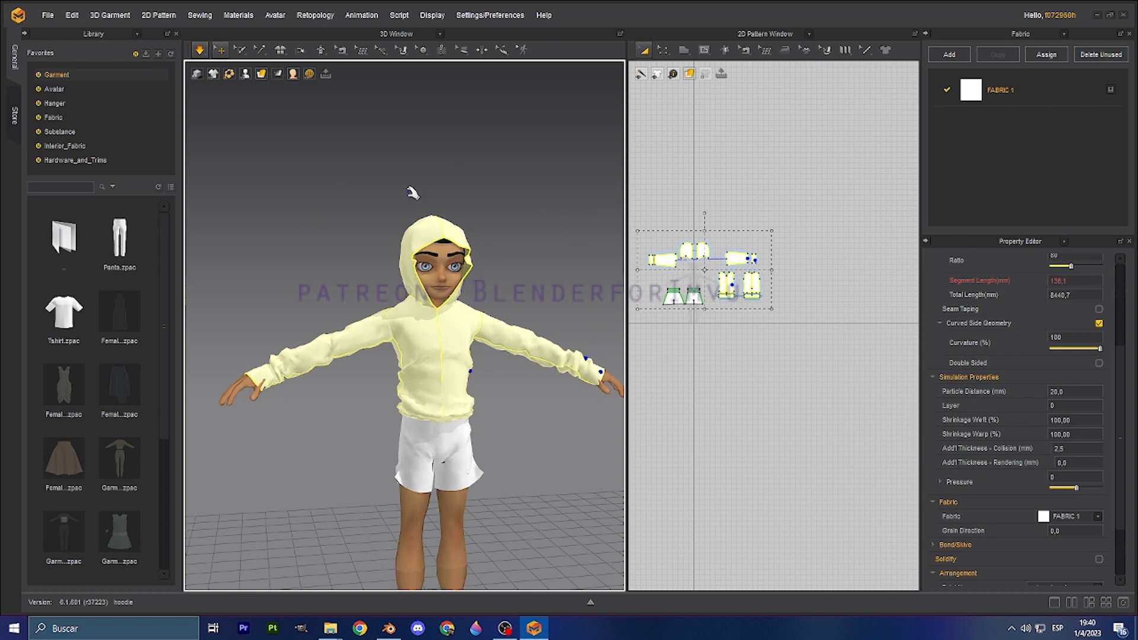
# Switch the garment display style to Mesh to show the hoodie and shorts wireframe.
pyautogui.click(261, 73)
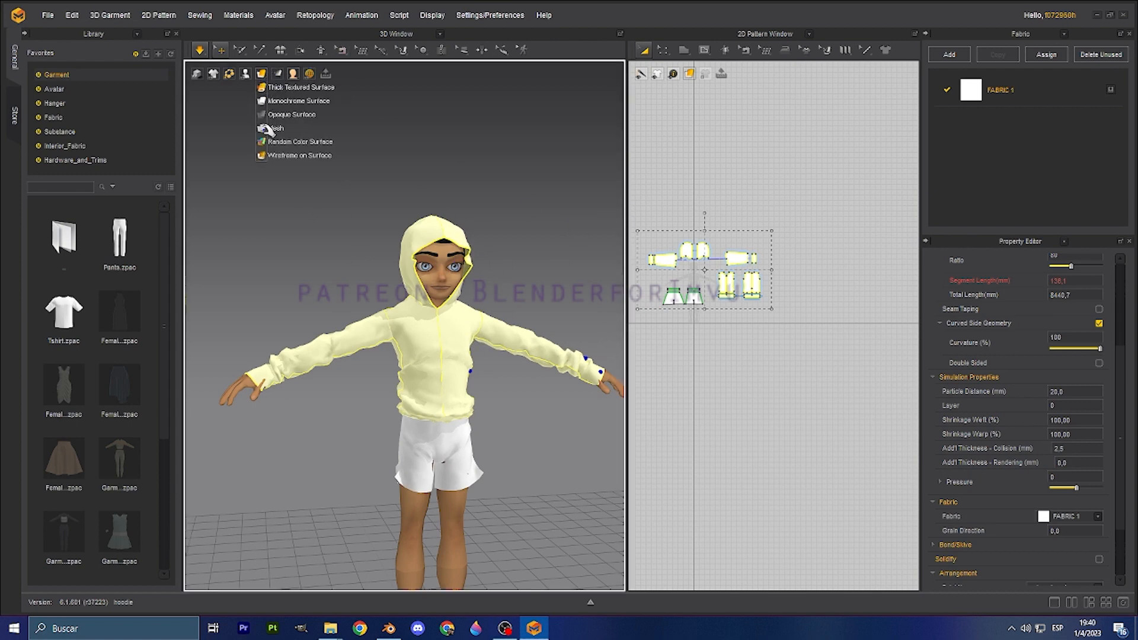
pyautogui.moveTo(262, 74)
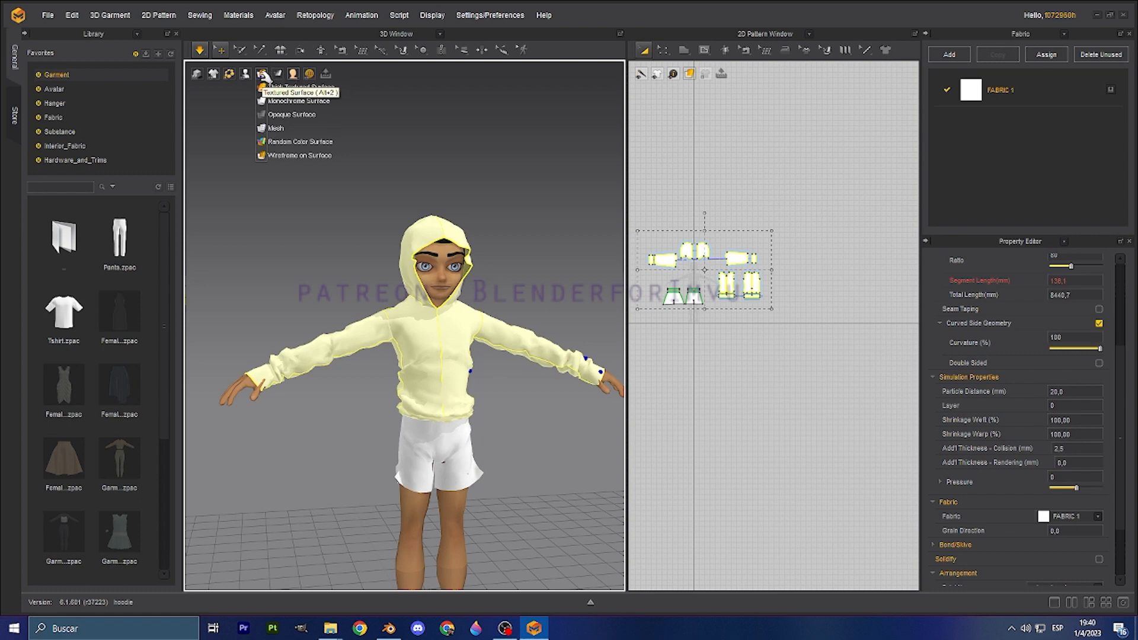
pyautogui.click(262, 73)
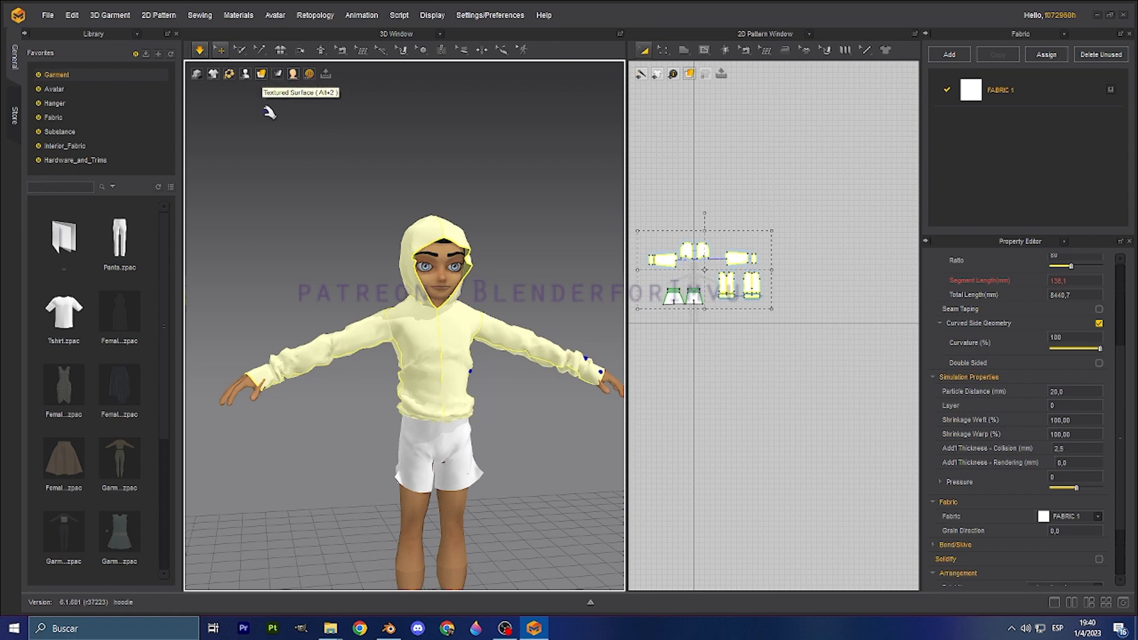
pyautogui.click(261, 74)
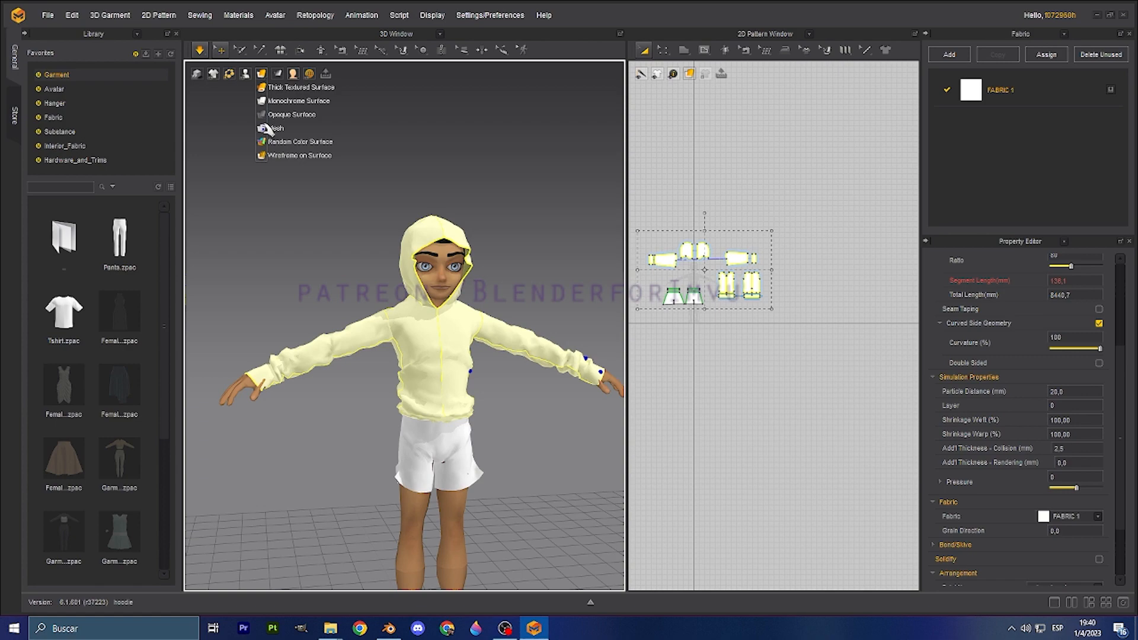
pyautogui.click(298, 155)
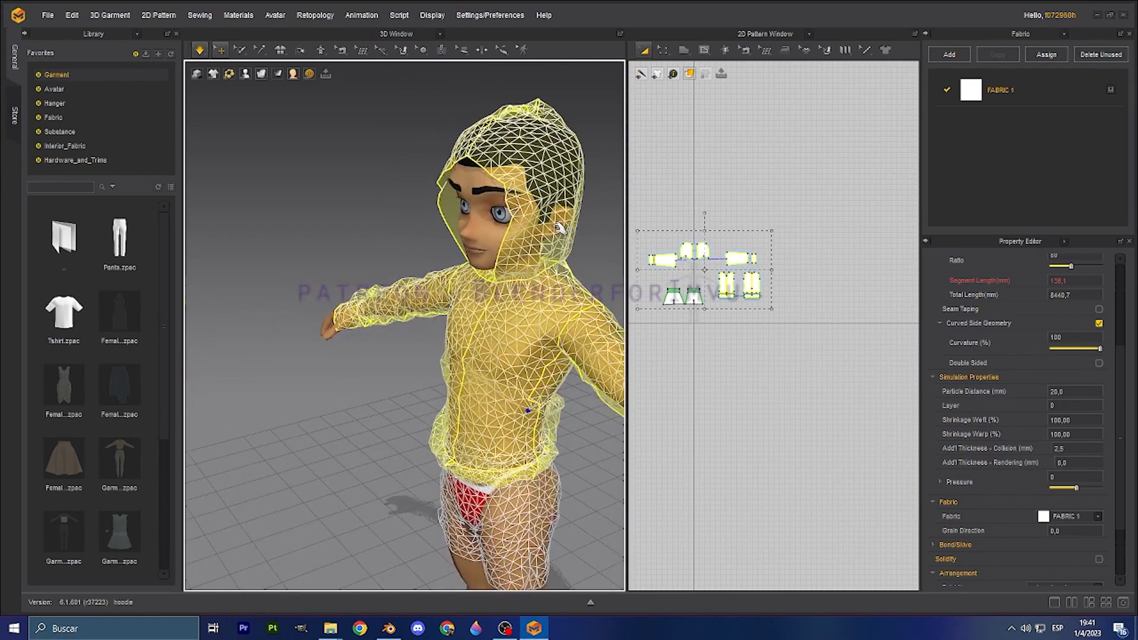
pyautogui.moveTo(515, 381)
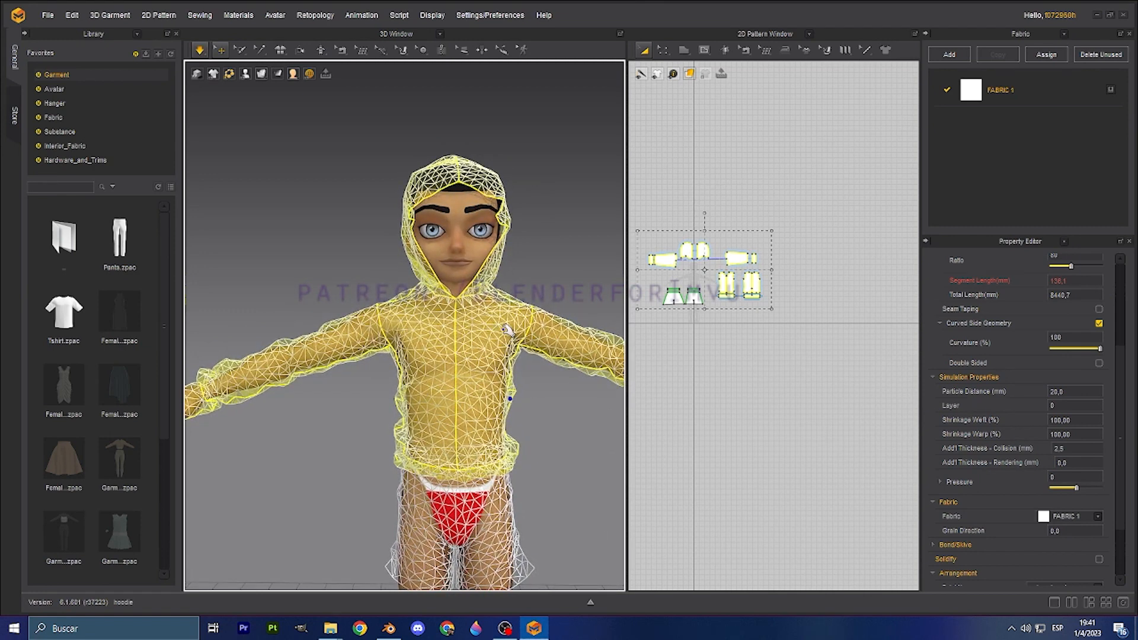
pyautogui.moveTo(609, 424)
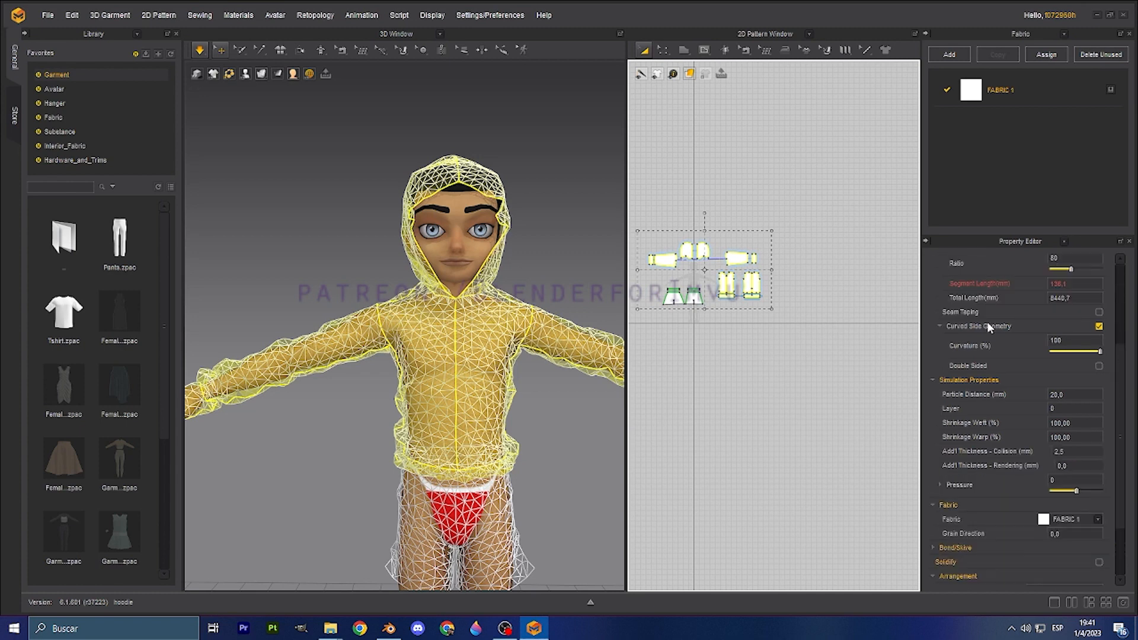
# Change the hoodie's Mesh Style from Triangle to Quad under Miscellaneous.
pyautogui.scroll(-3)
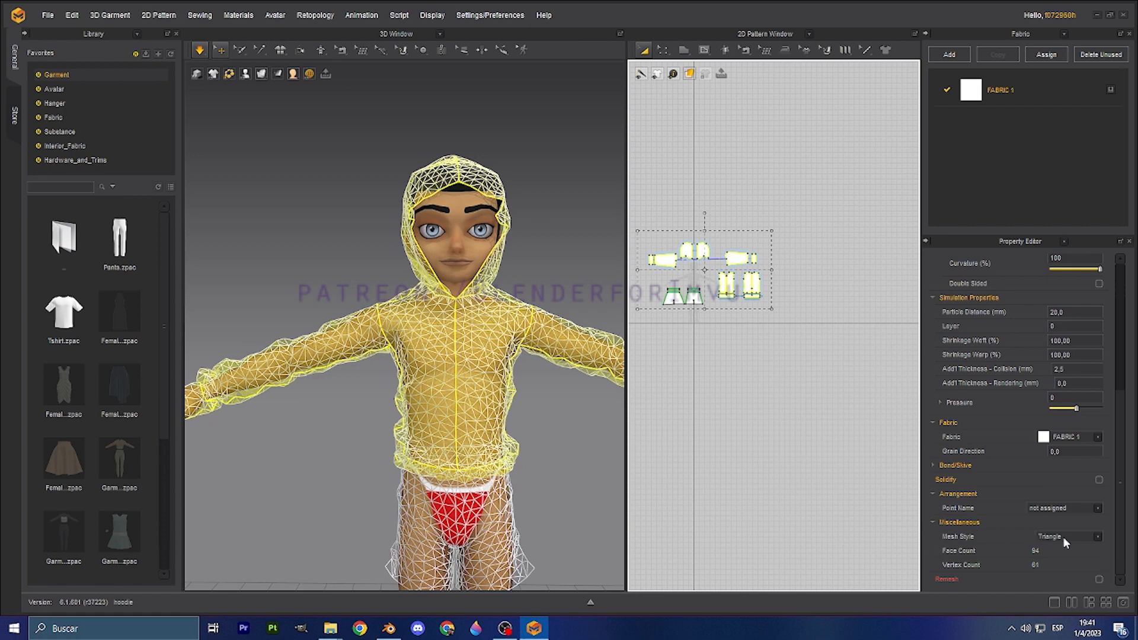
pyautogui.click(1067, 537)
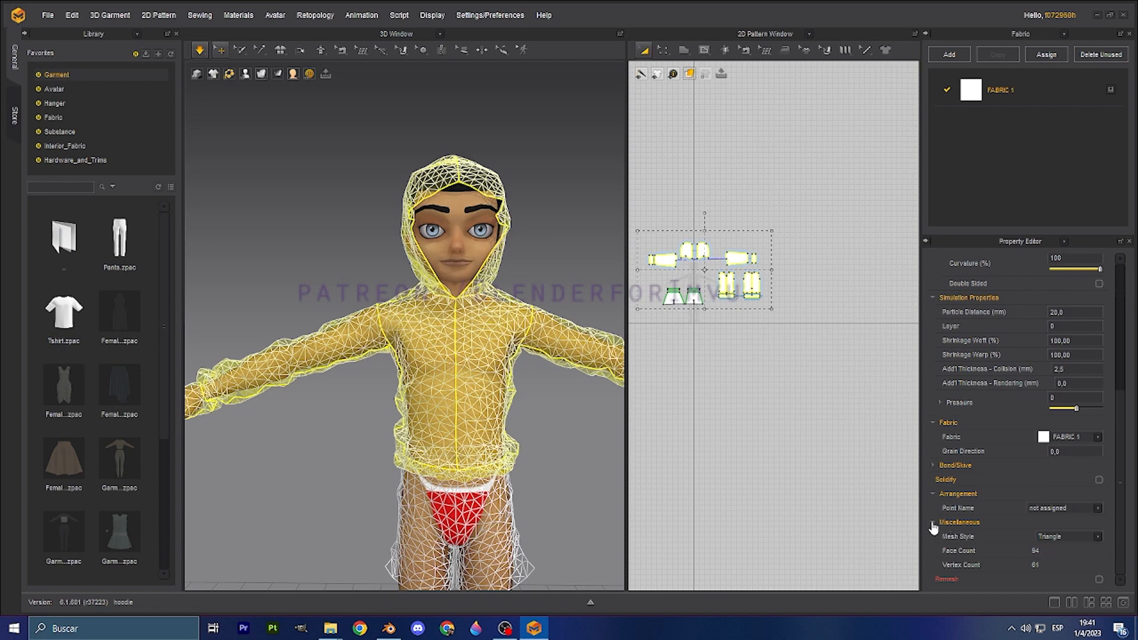
pyautogui.scroll(3)
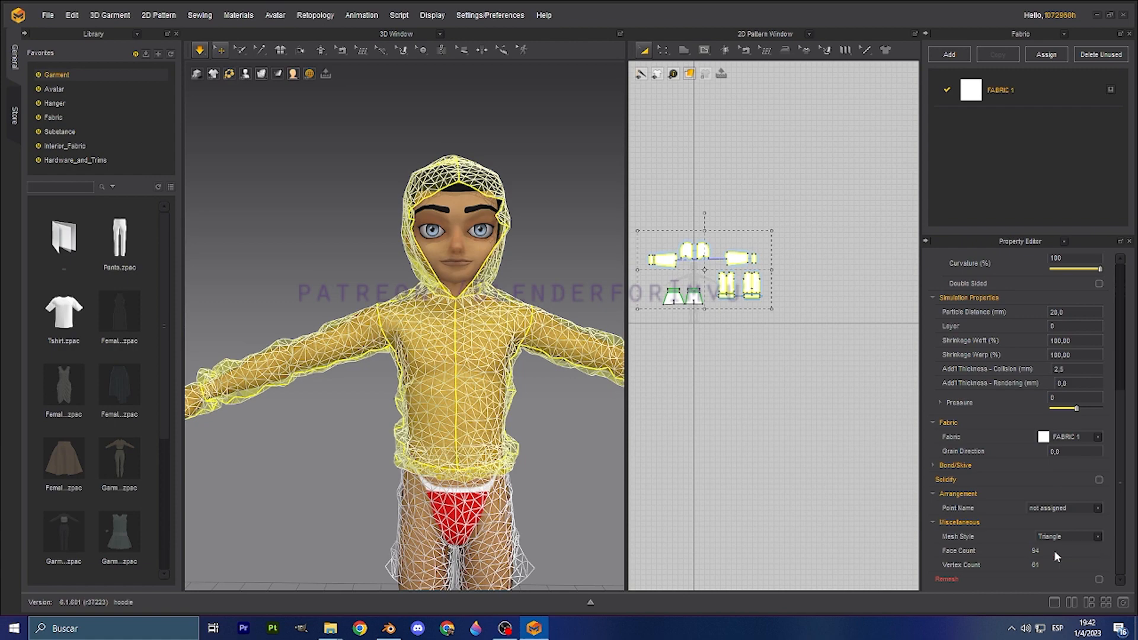
pyautogui.click(1067, 536)
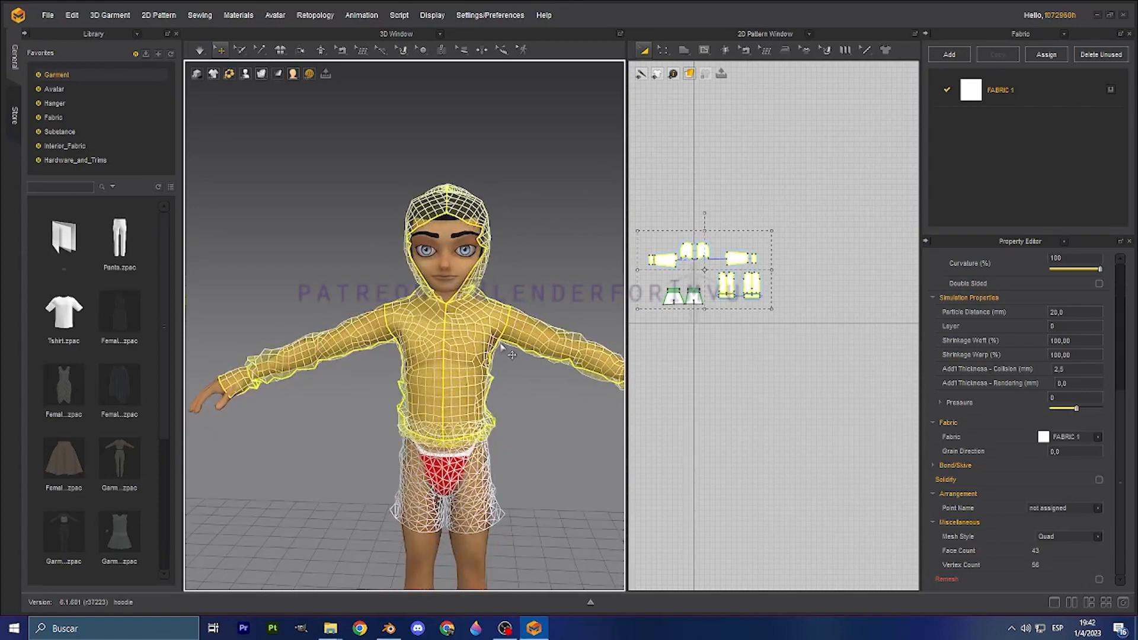
# Export the garment via File > Export > FBX, saving it as hoodie2.
pyautogui.click(47, 14)
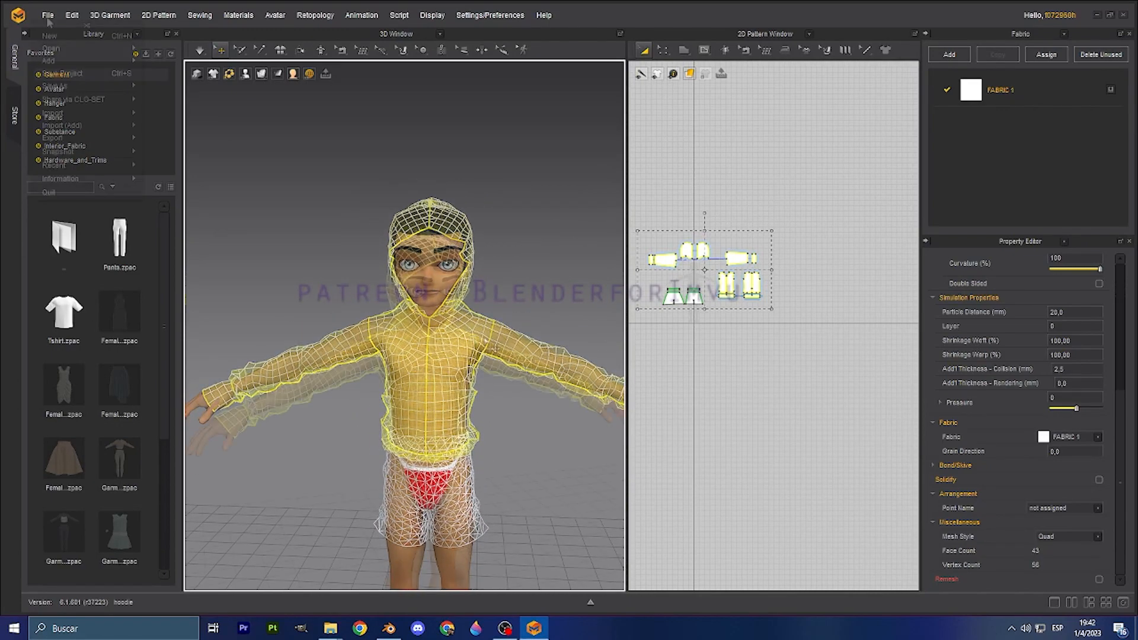
pyautogui.click(48, 14)
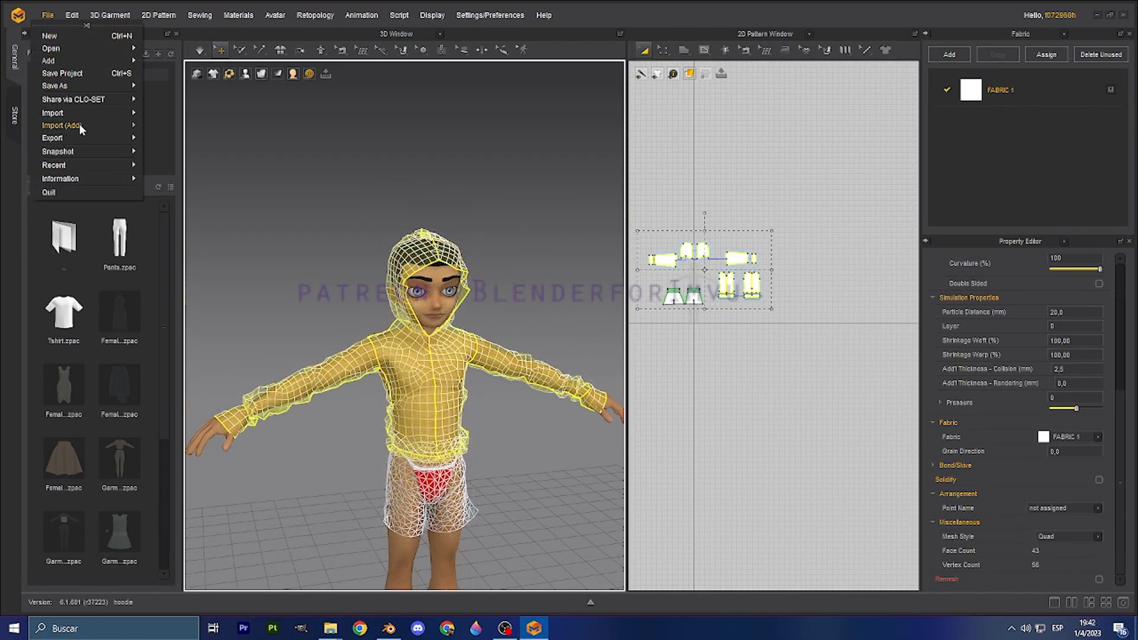
pyautogui.click(52, 138)
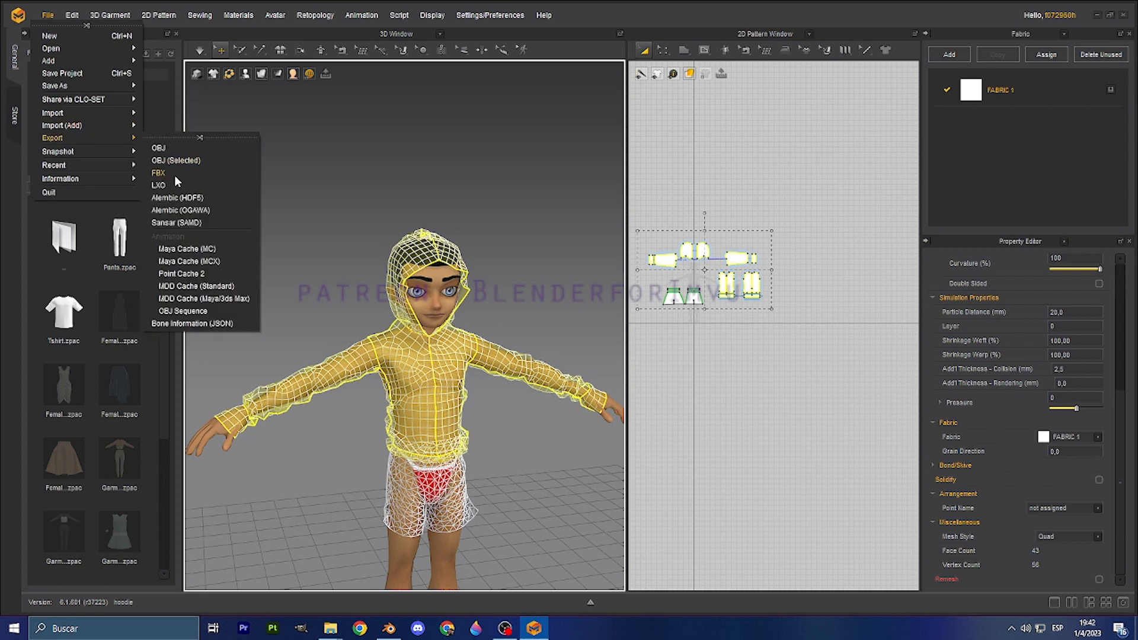
pyautogui.moveTo(157, 148)
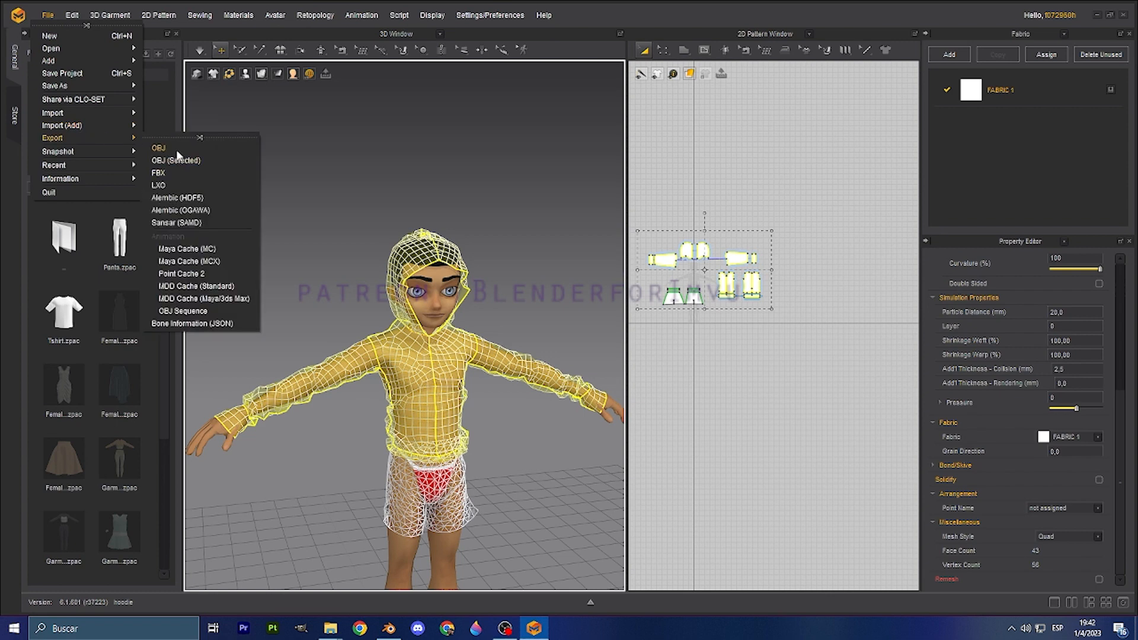
pyautogui.click(158, 172)
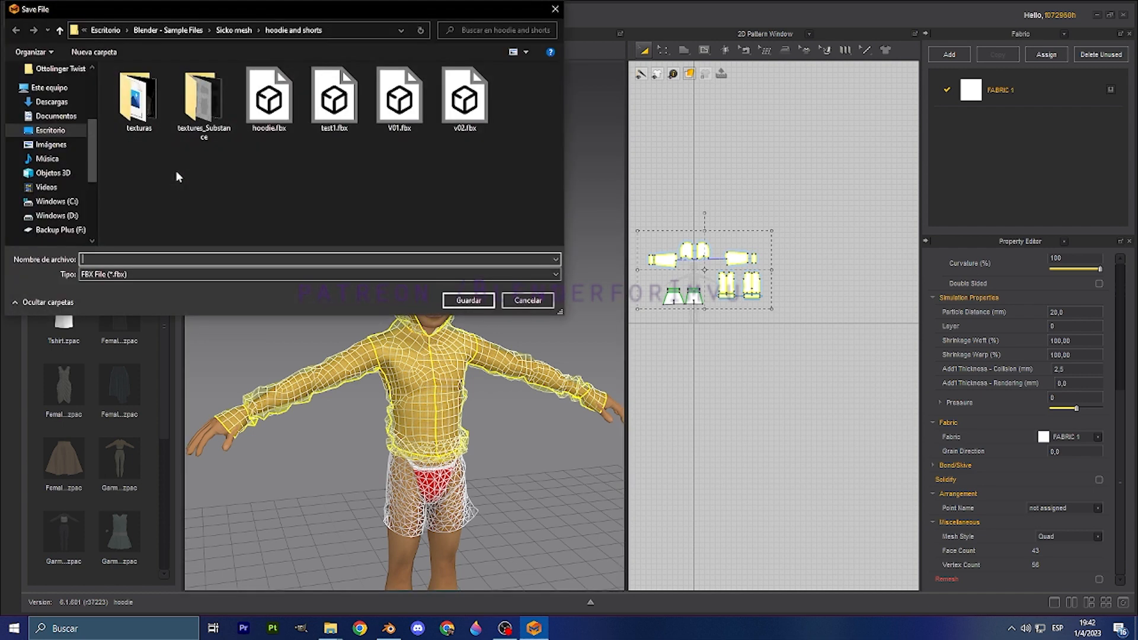
pyautogui.moveTo(390, 221)
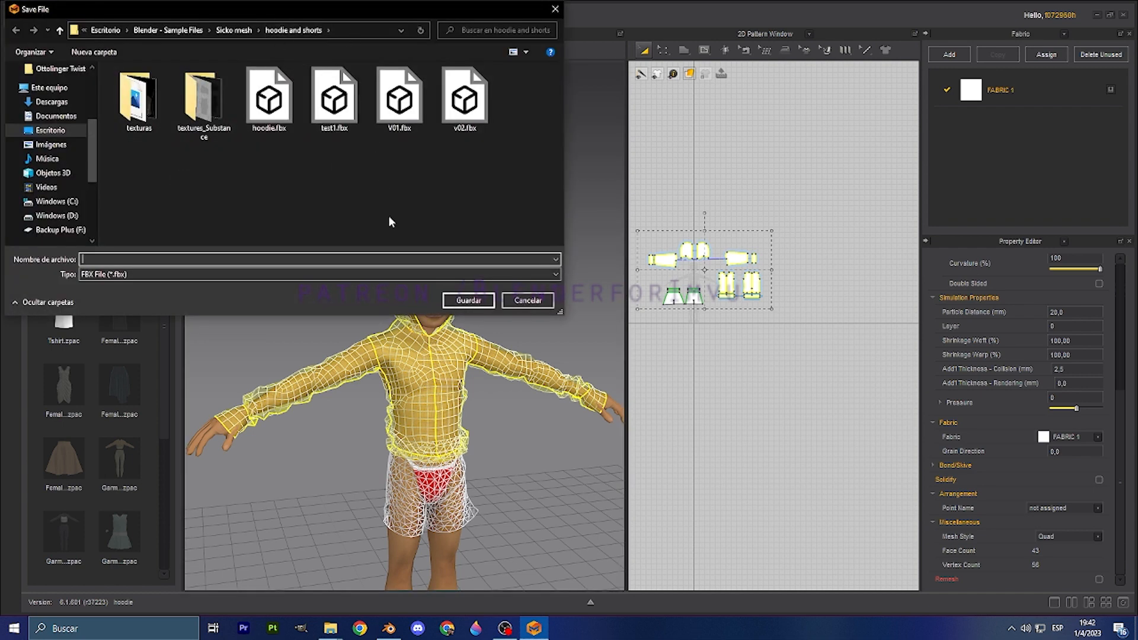
pyautogui.moveTo(130, 255)
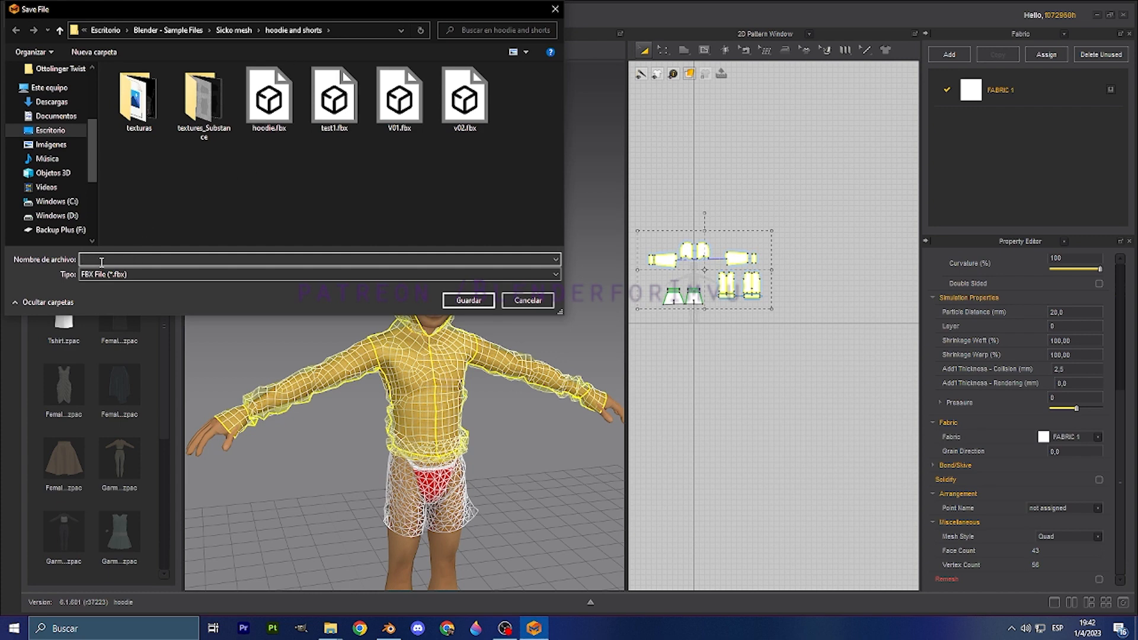
pyautogui.write('hoodie2')
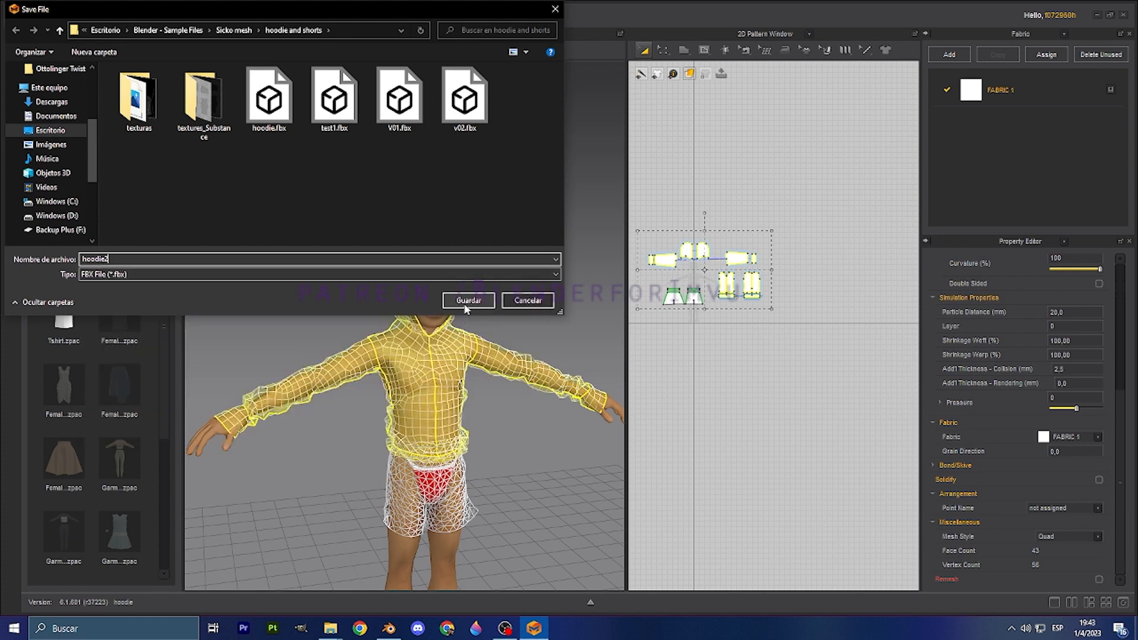
pyautogui.click(468, 301)
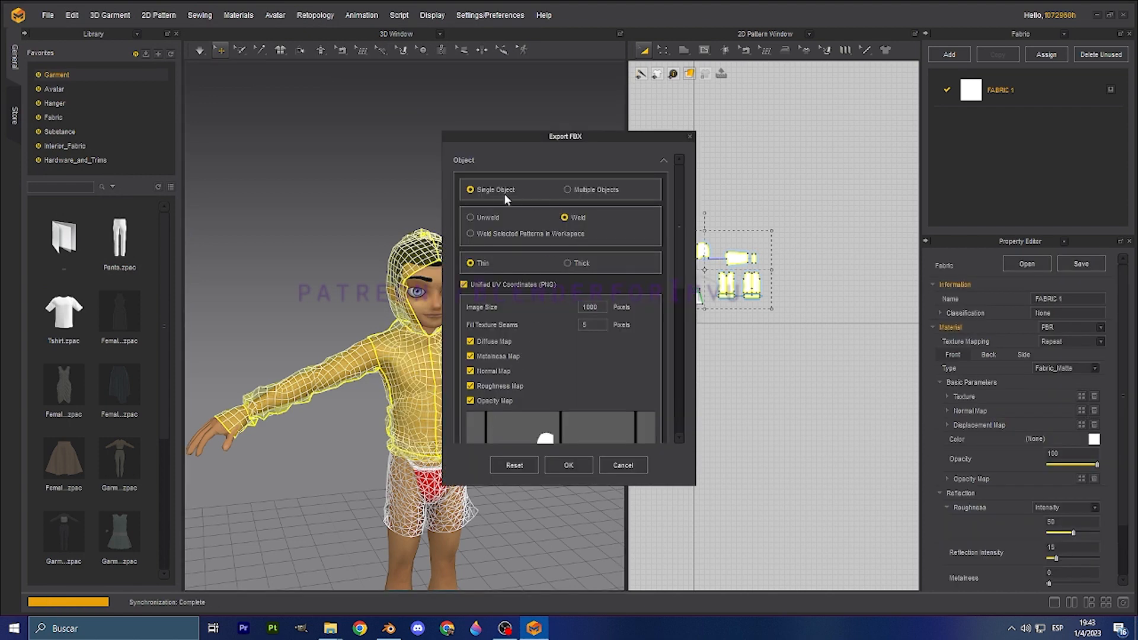
pyautogui.moveTo(566, 223)
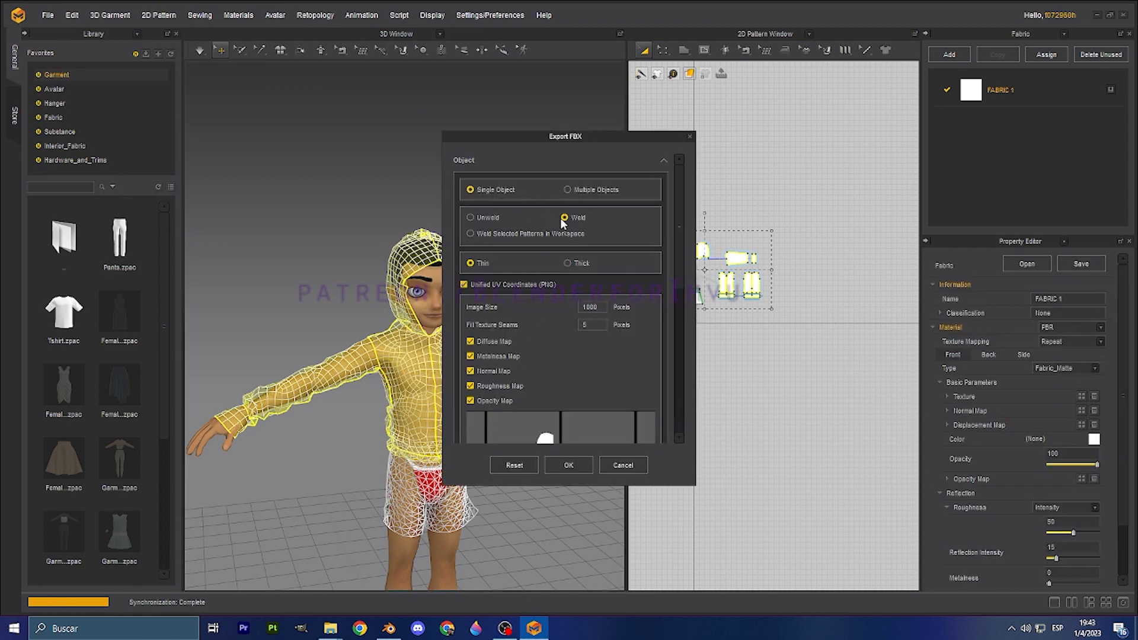
pyautogui.moveTo(488, 227)
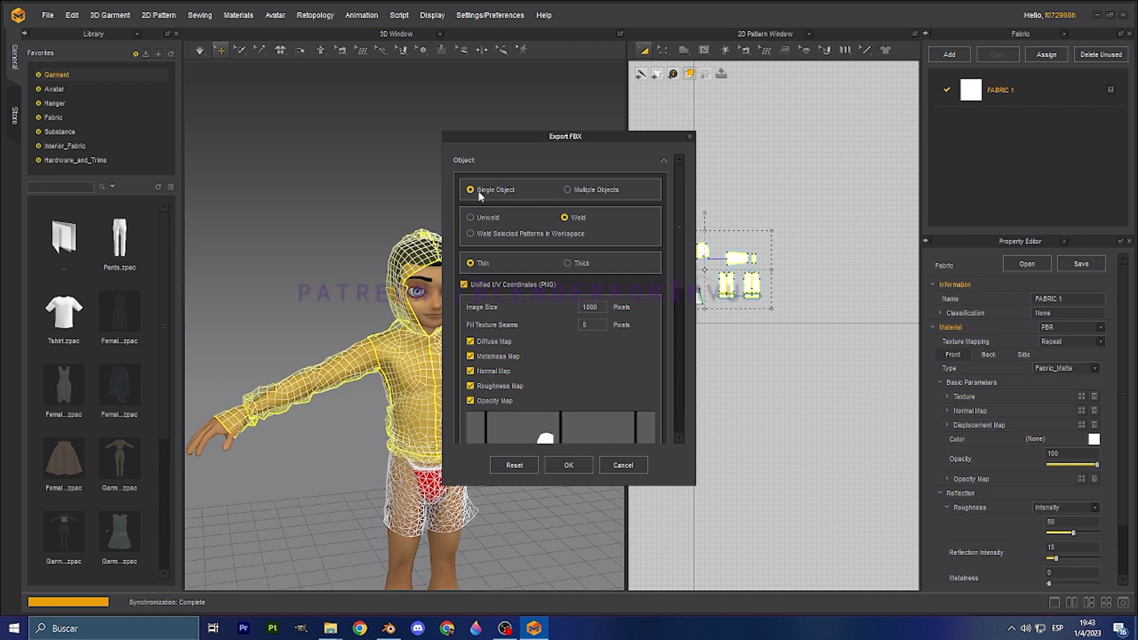
pyautogui.moveTo(487, 381)
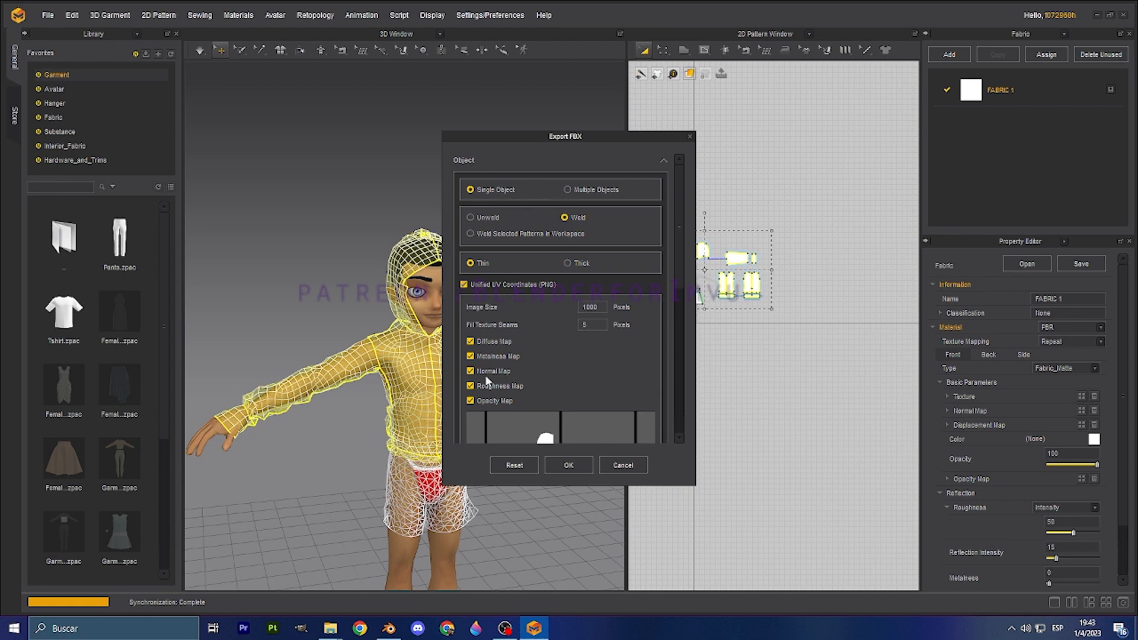
# Confirm the hoodie2 FBX export with single-object, welded, unified-UV texture-map settings.
pyautogui.scroll(-3)
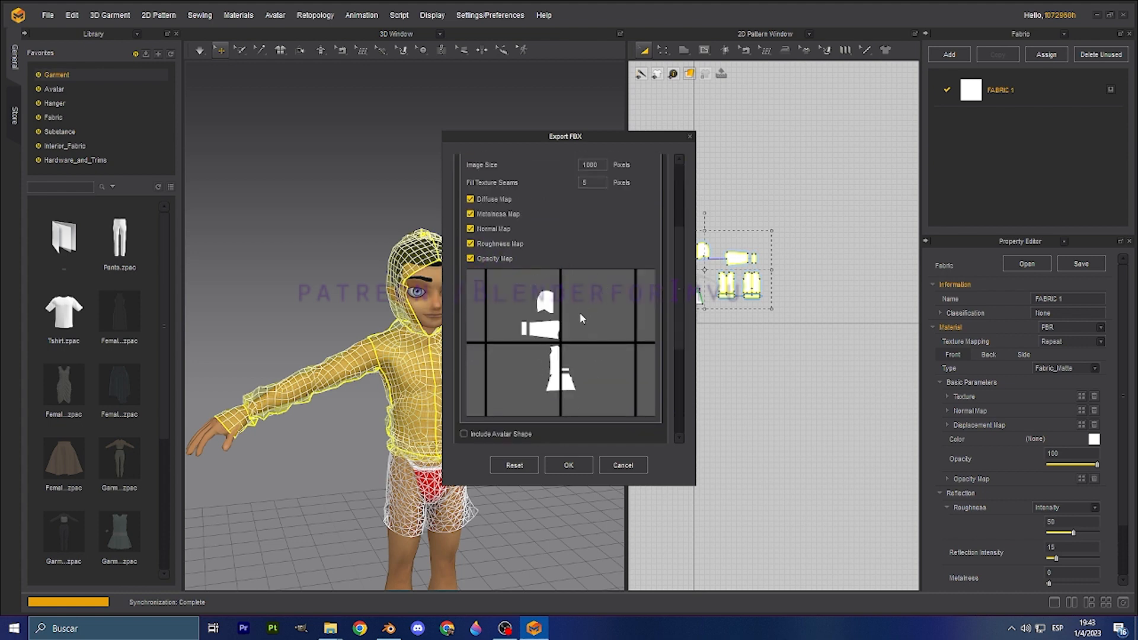
pyautogui.moveTo(549, 307)
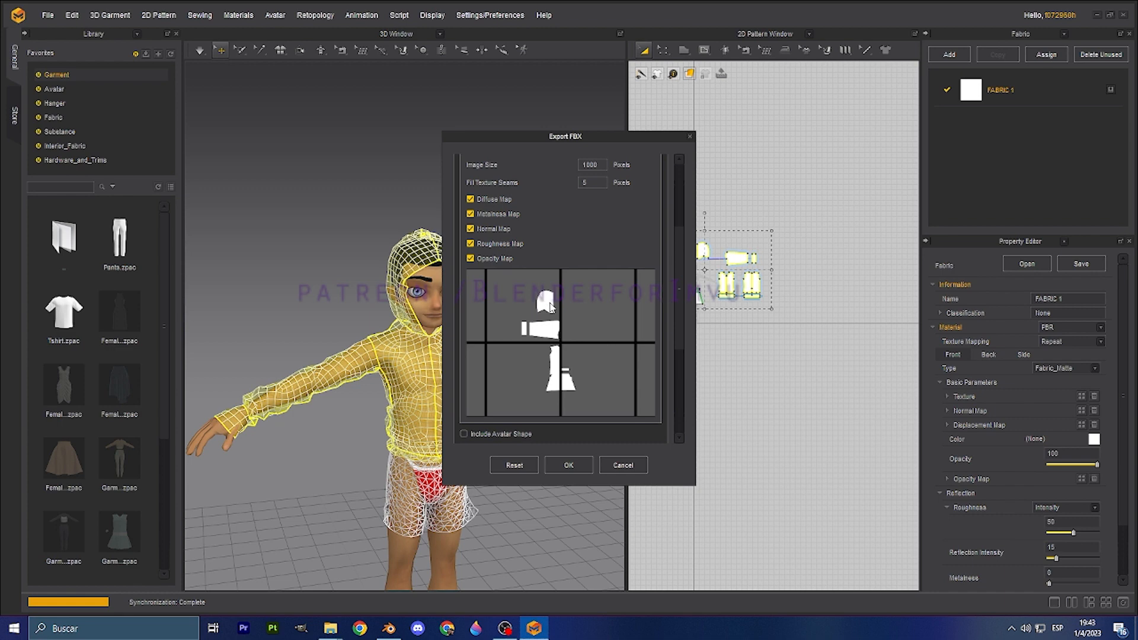
pyautogui.moveTo(527, 203)
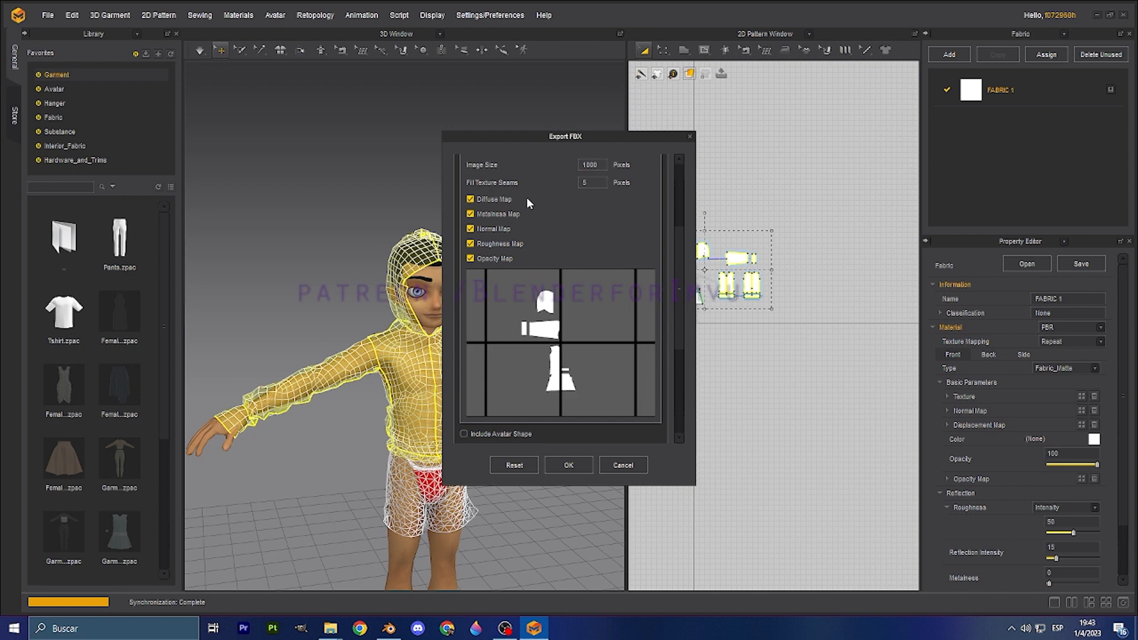
pyautogui.moveTo(568, 226)
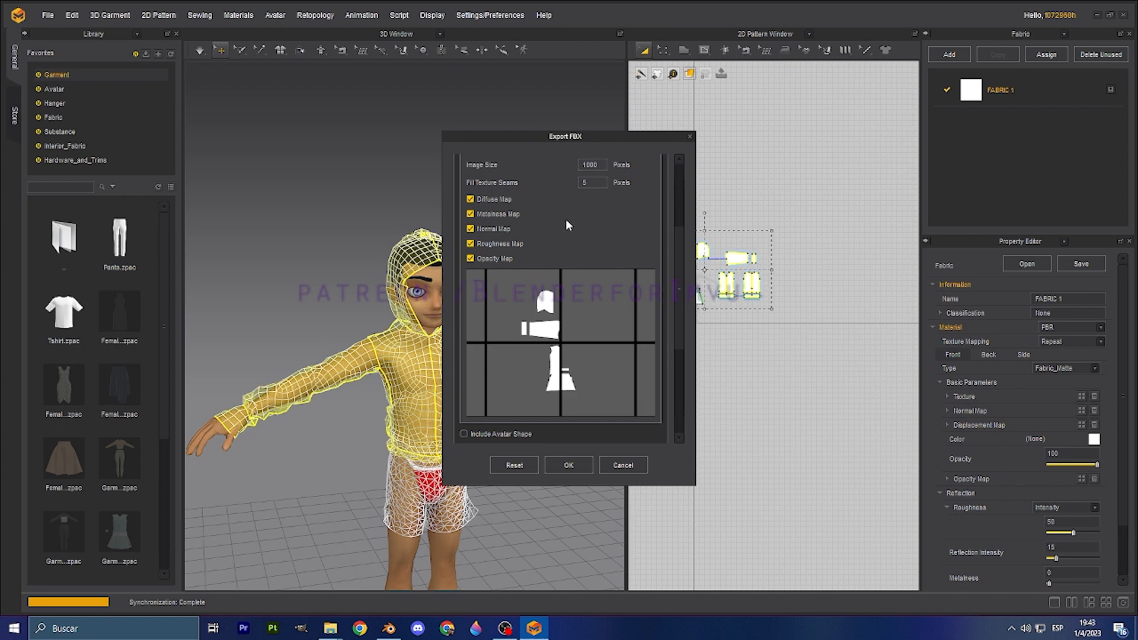
pyautogui.scroll(-3)
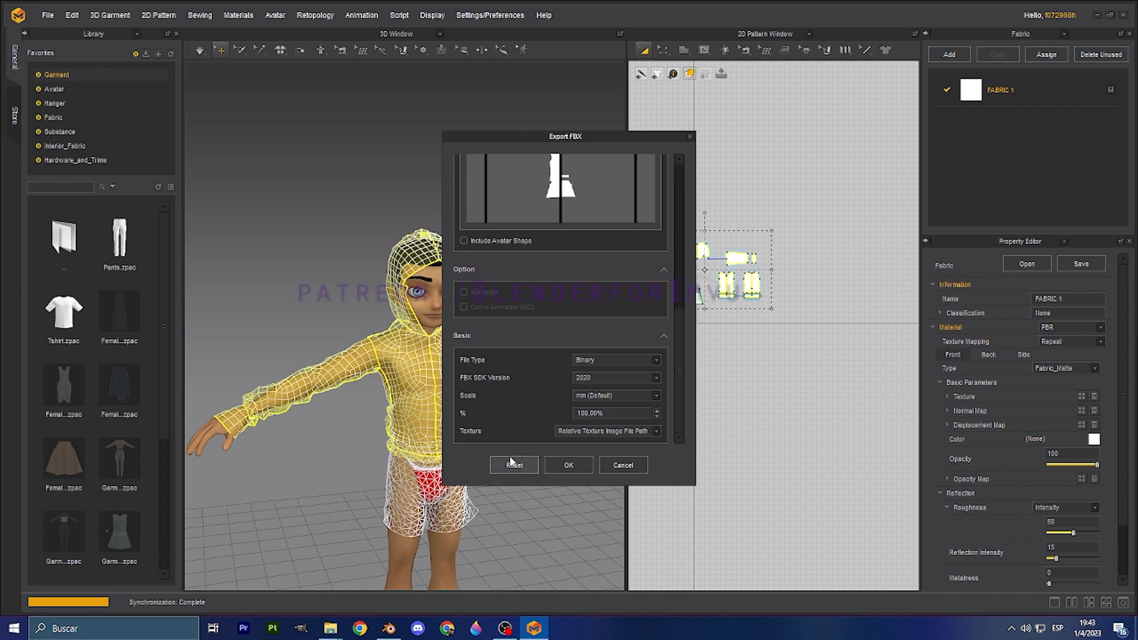
pyautogui.moveTo(569, 464)
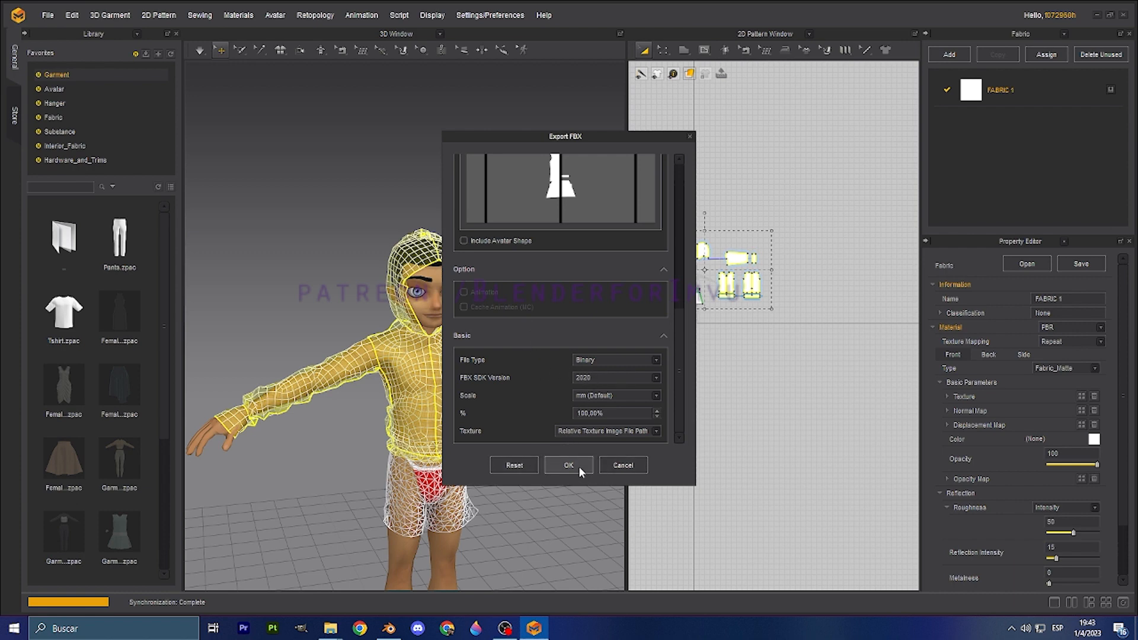
pyautogui.click(569, 465)
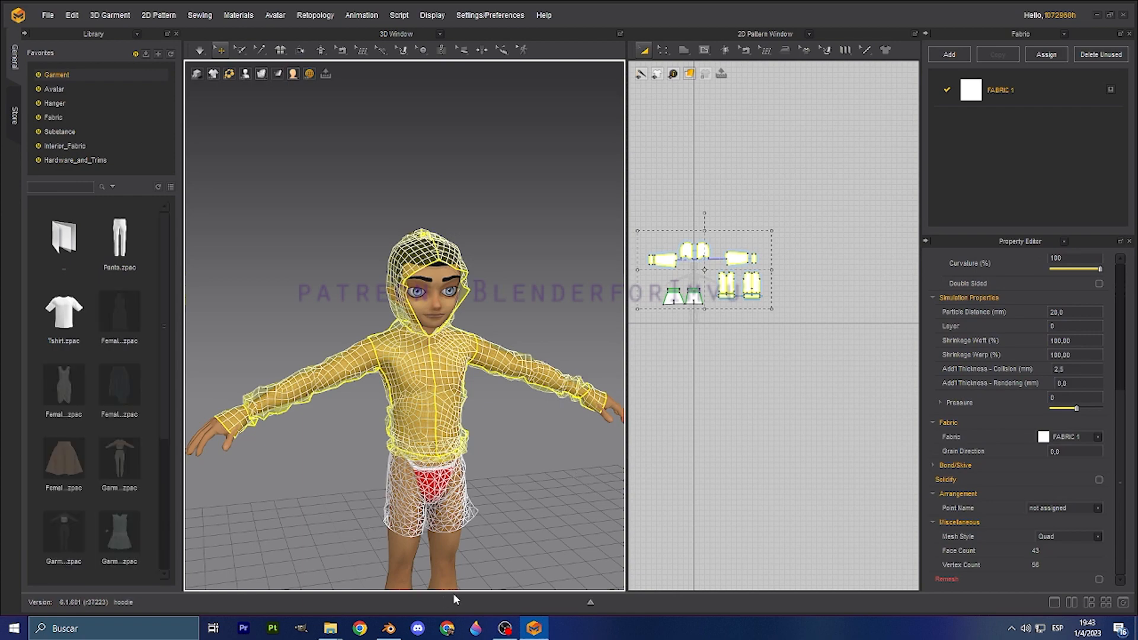
pyautogui.moveTo(553, 472)
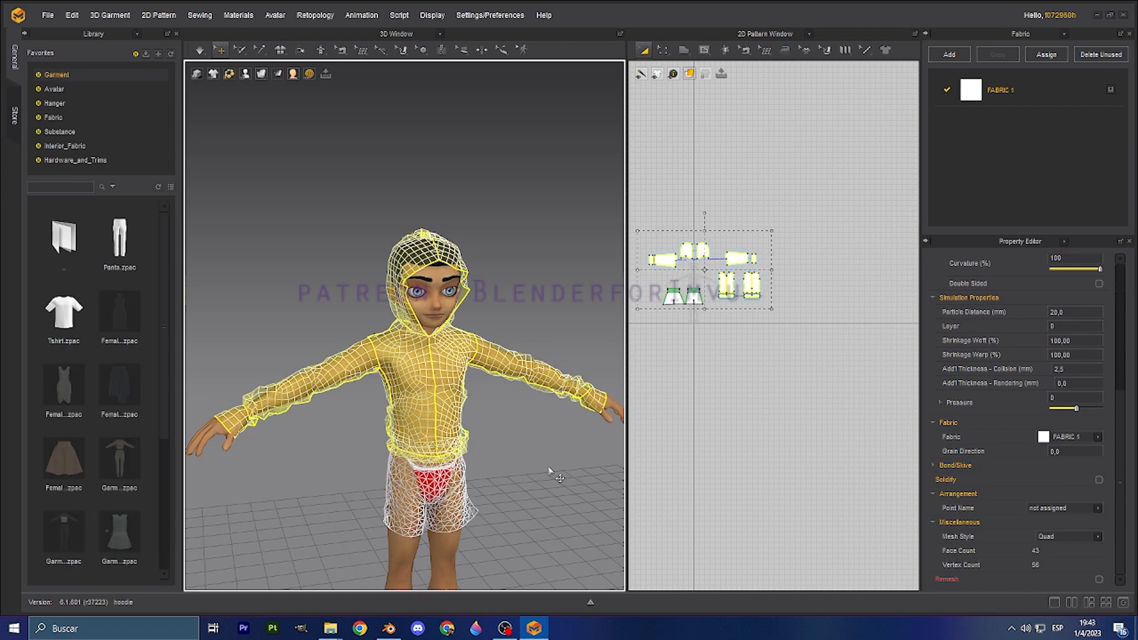
# Switch to Blender and append the male clothing avatar from the Clothing Tool.
pyautogui.click(388, 628)
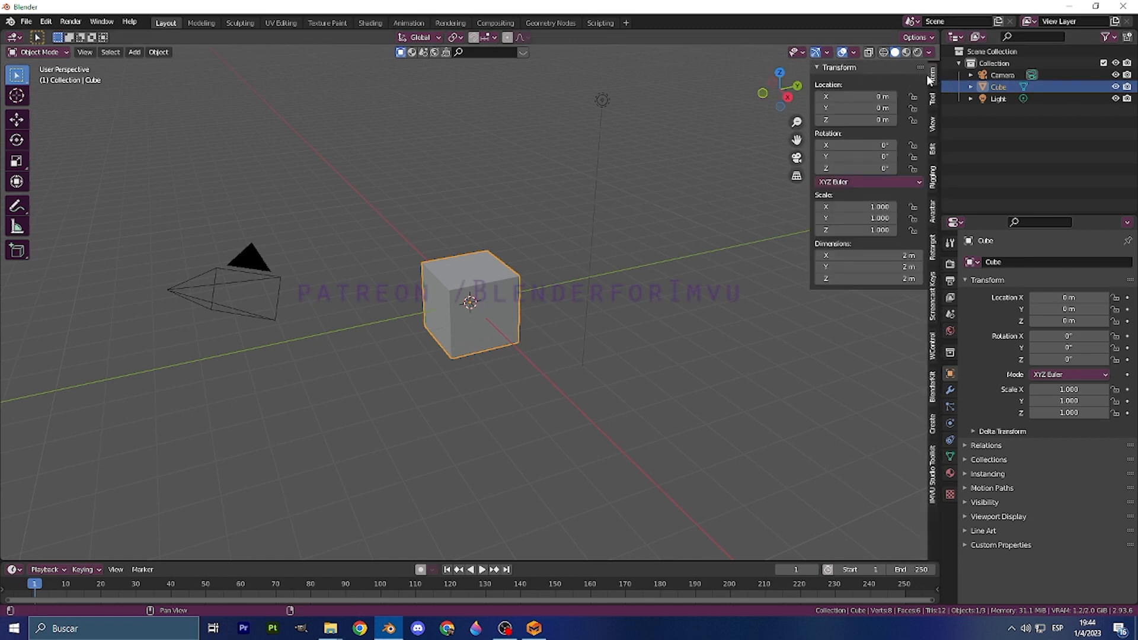
pyautogui.moveTo(600, 122)
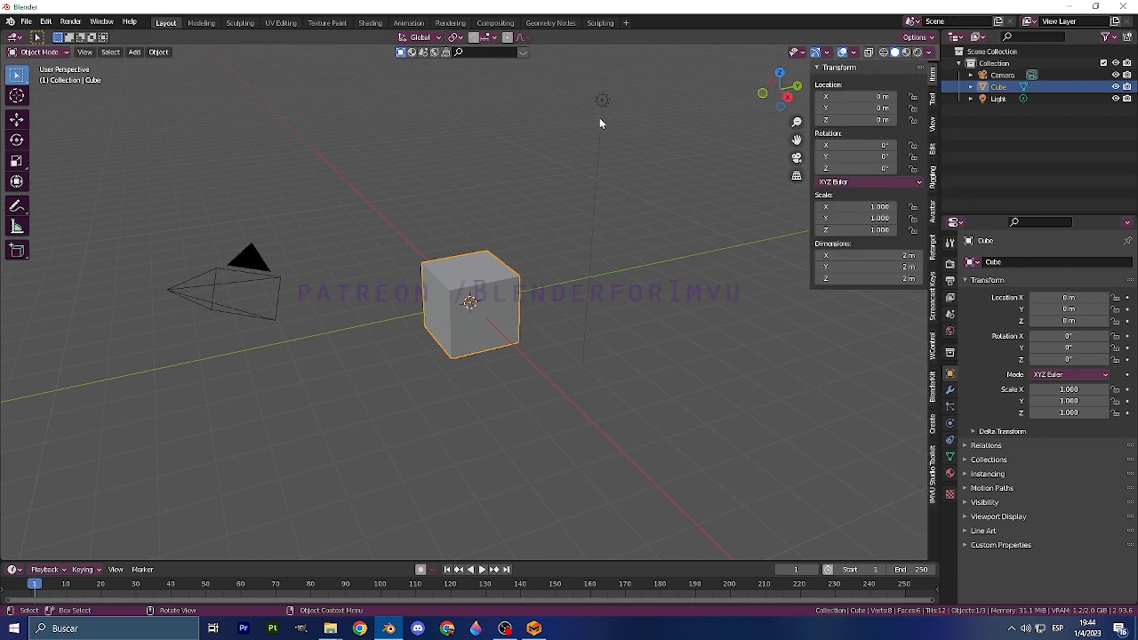
pyautogui.moveTo(937, 485)
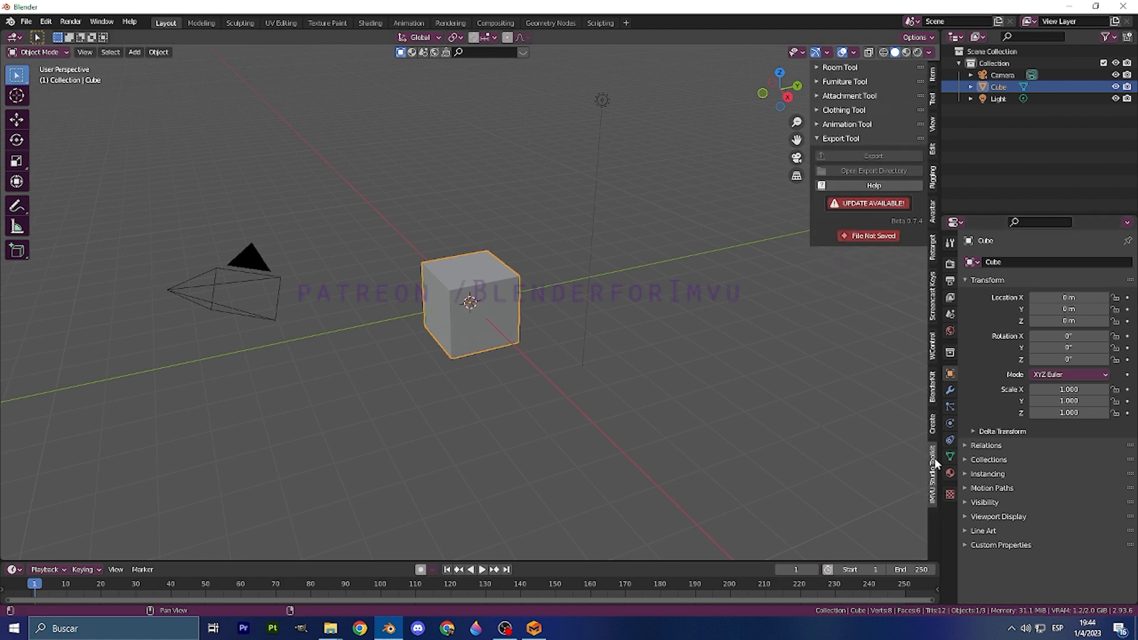
pyautogui.moveTo(849, 111)
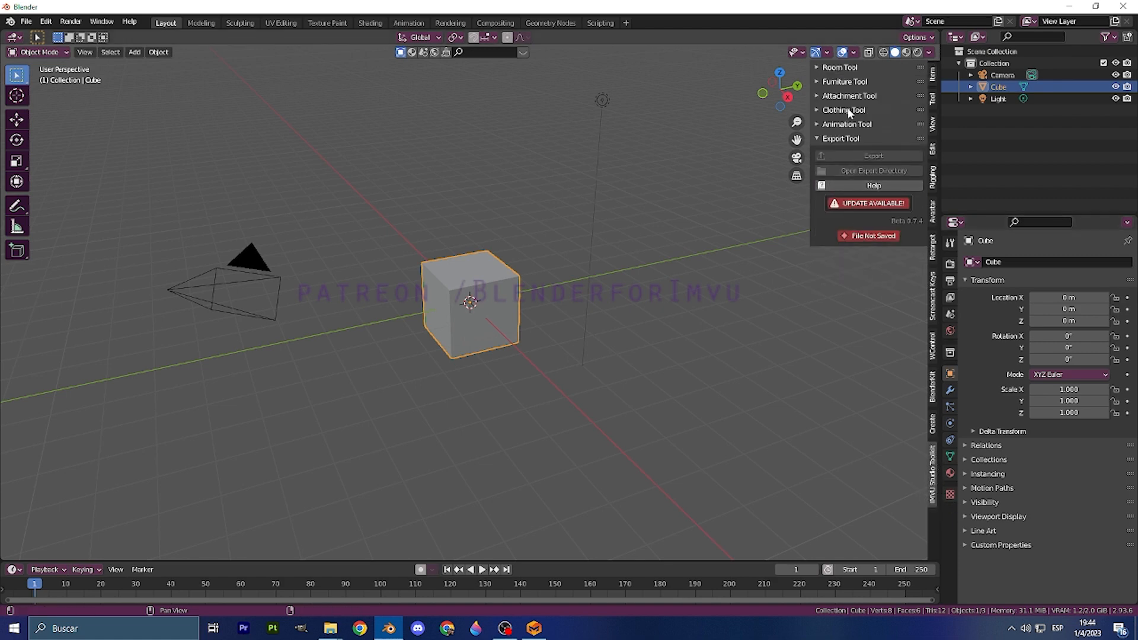
pyautogui.moveTo(818, 84)
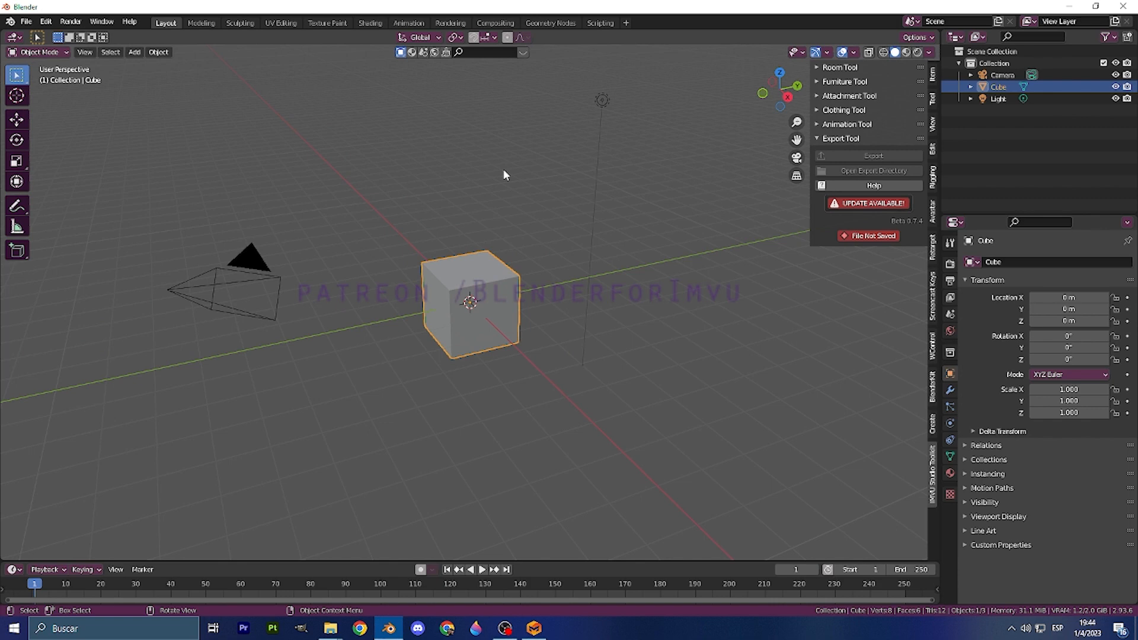
pyautogui.click(844, 110)
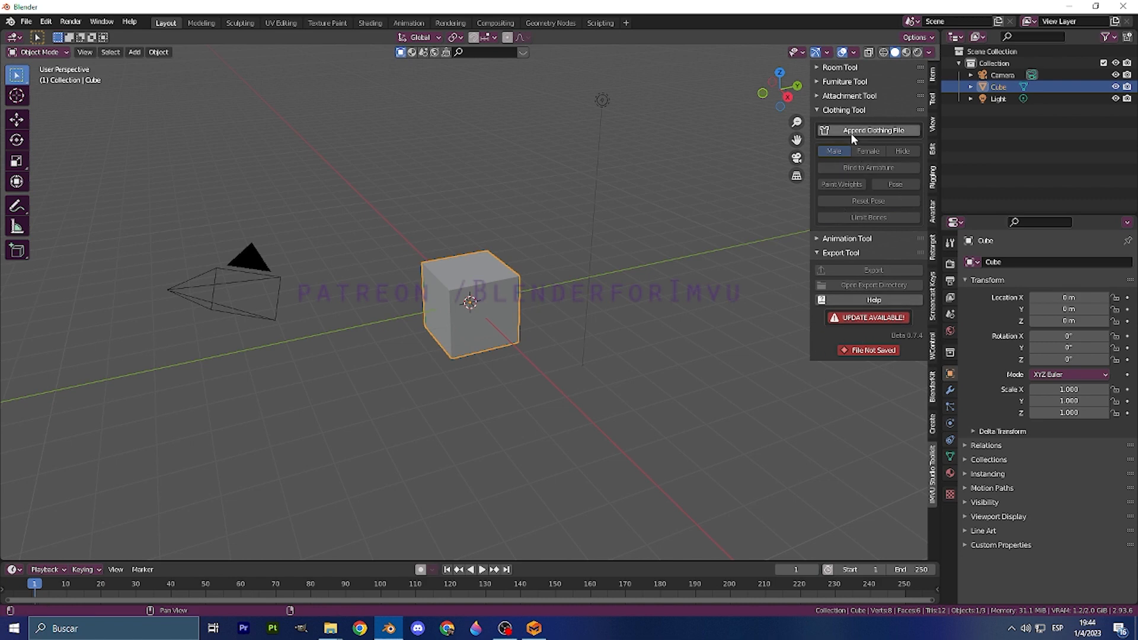
pyautogui.moveTo(868, 130)
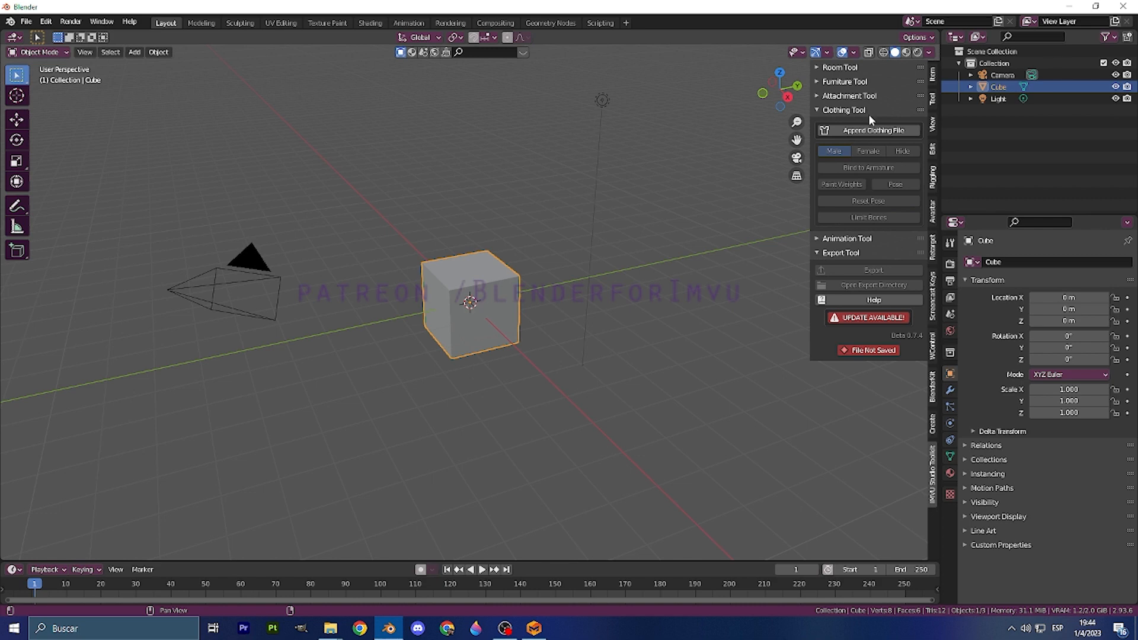
pyautogui.moveTo(871, 129)
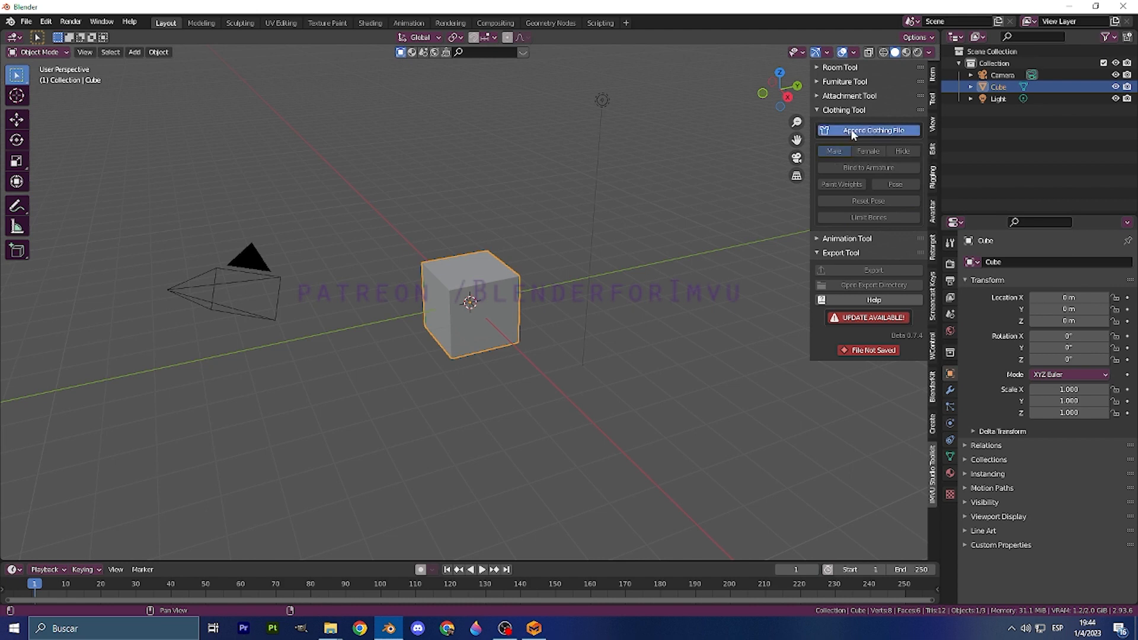
pyautogui.click(867, 130)
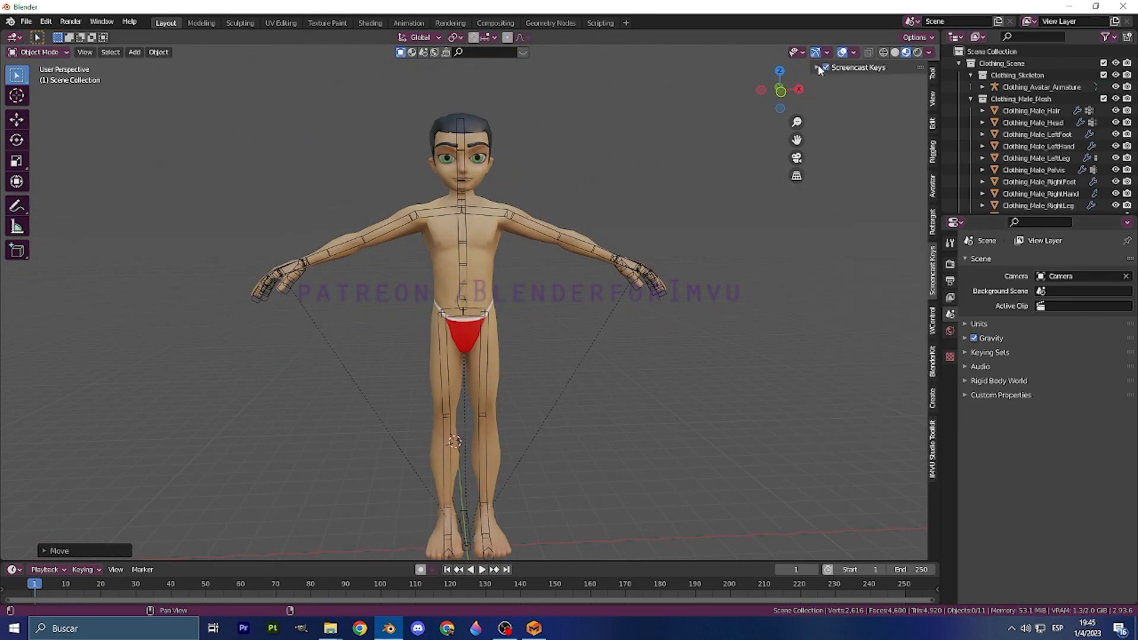
# Import hoodie2.fbx from the recent hoodie and shorts folder.
pyautogui.press('Tab')
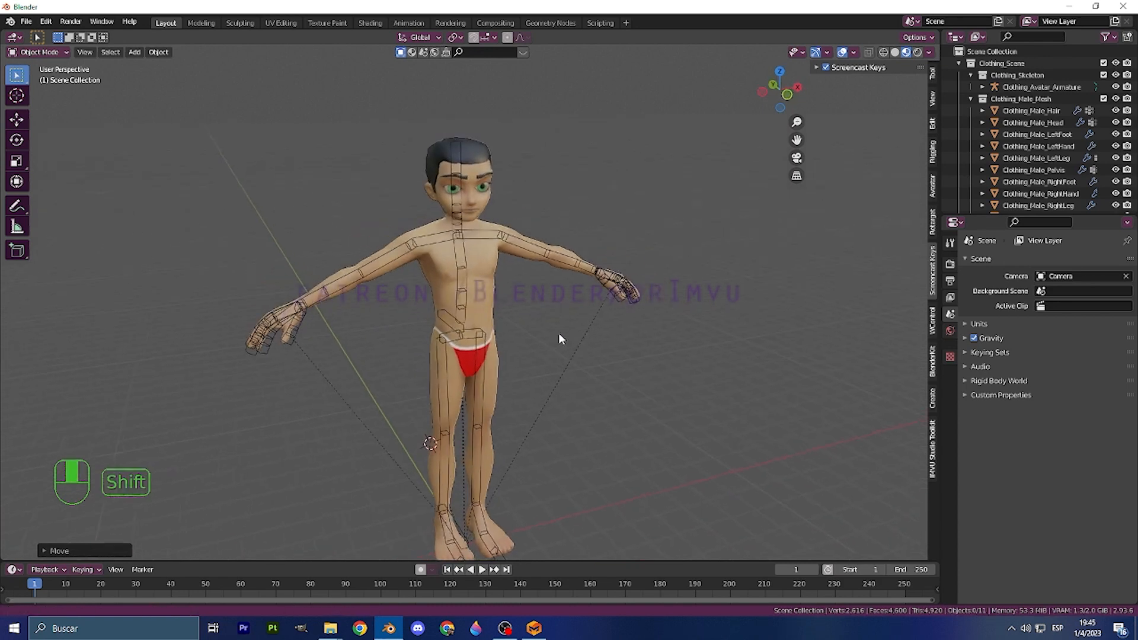
pyautogui.click(26, 22)
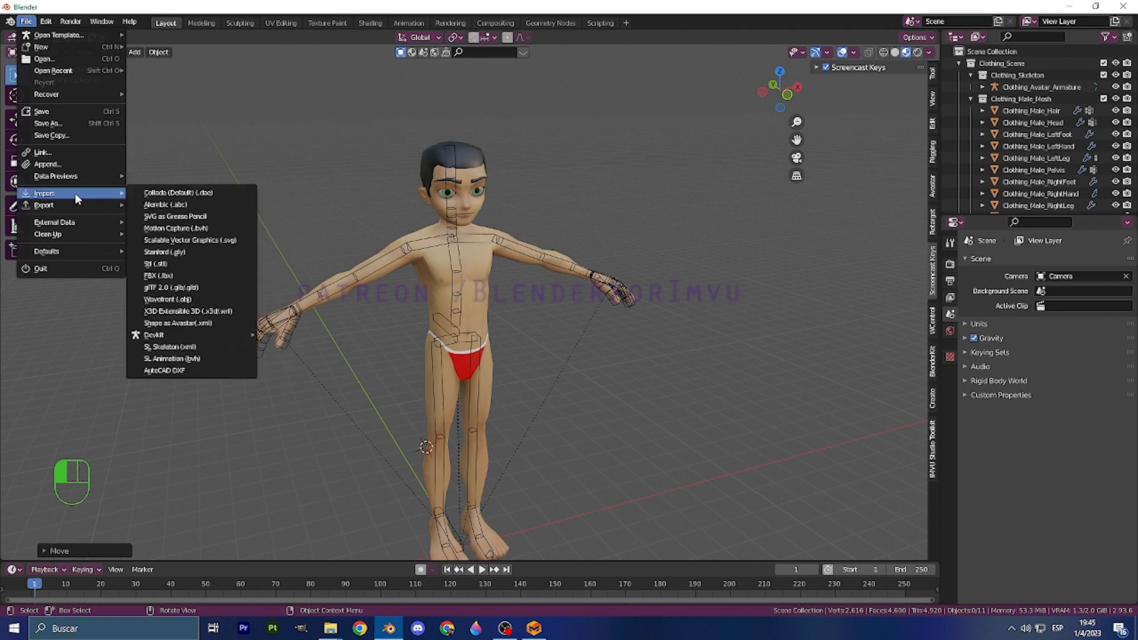
pyautogui.click(156, 276)
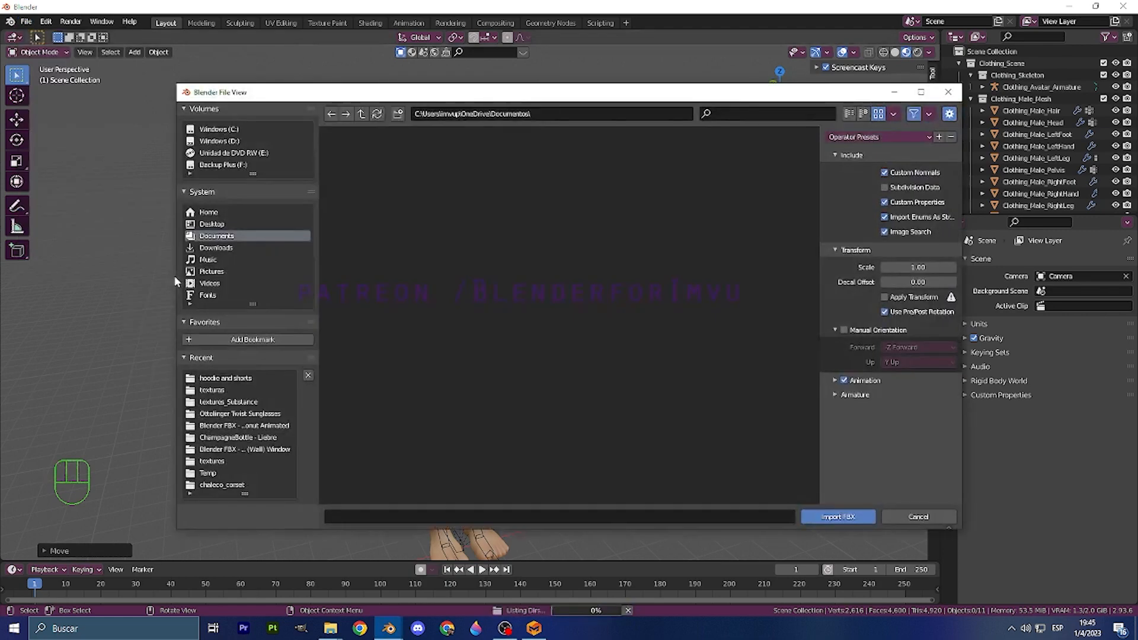
pyautogui.click(217, 235)
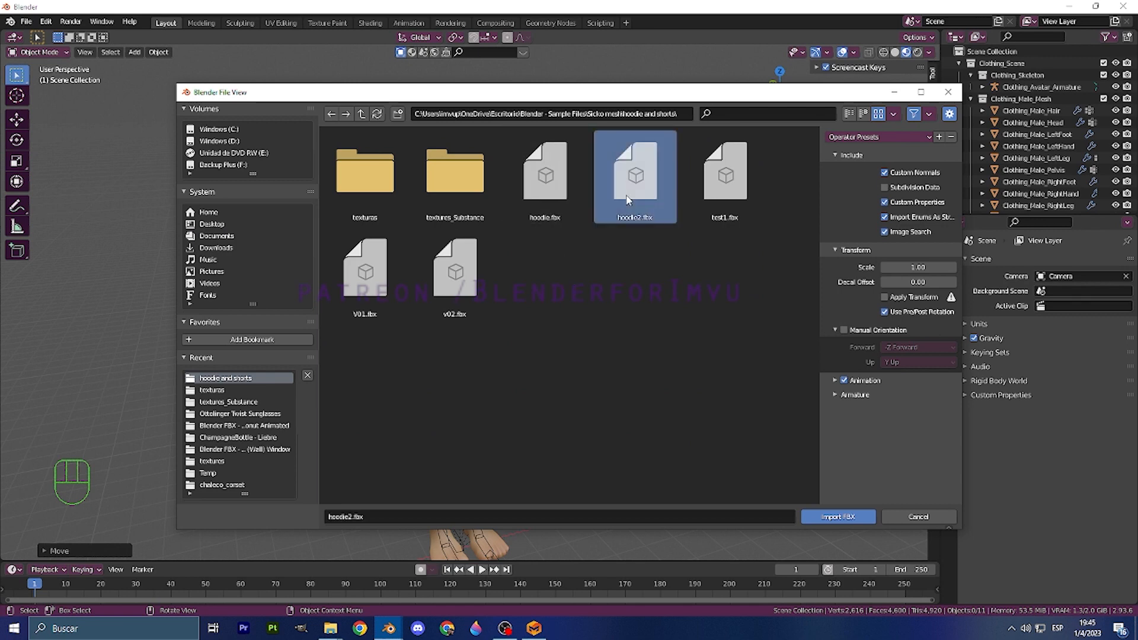
pyautogui.click(837, 516)
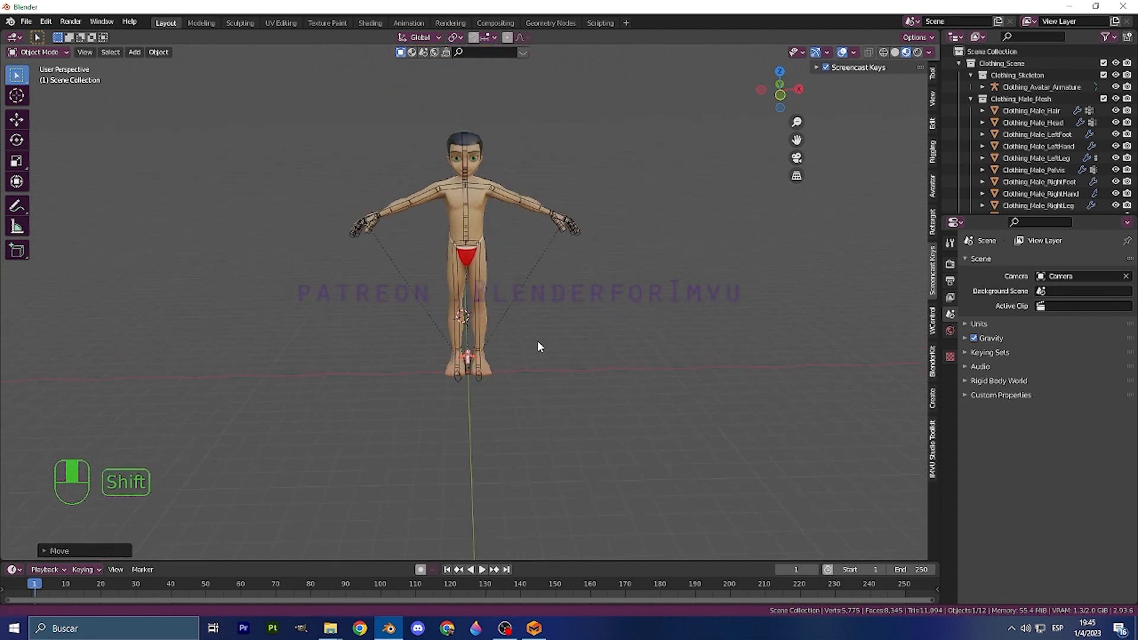
# Scale the hoodie to 0.1 and switch into edit mode.
pyautogui.press('s')
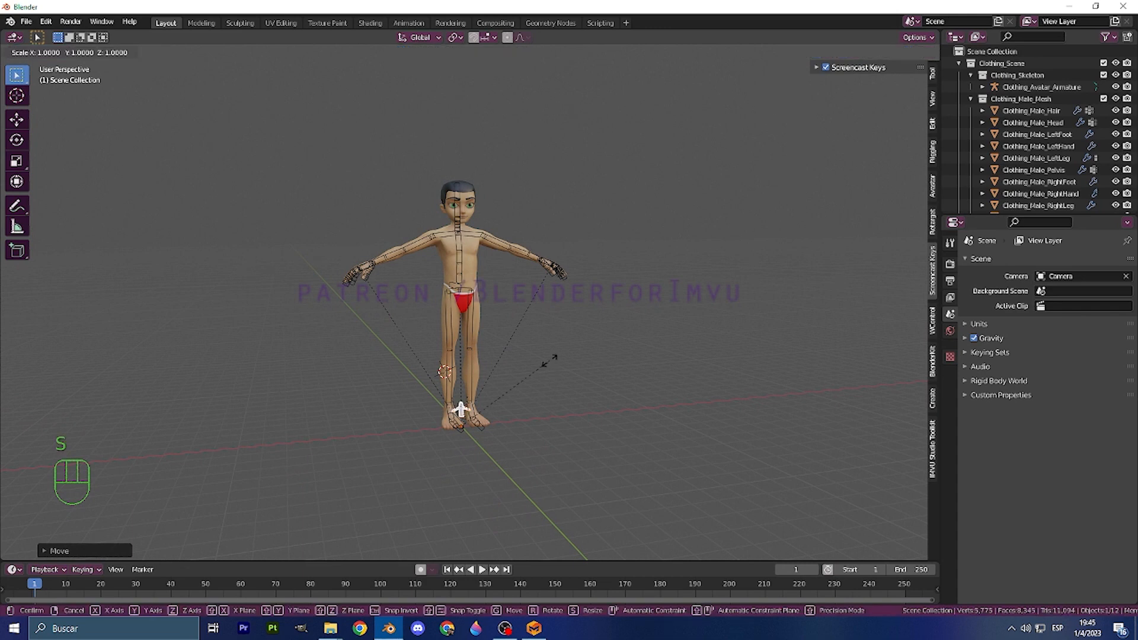
pyautogui.press('Return')
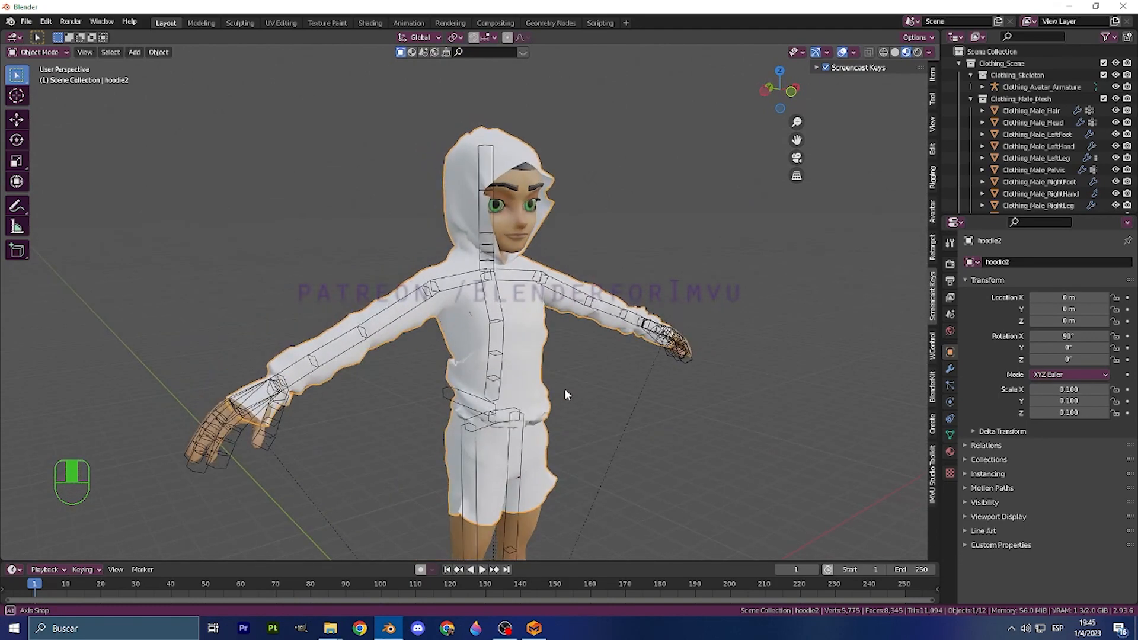
pyautogui.press('Tab')
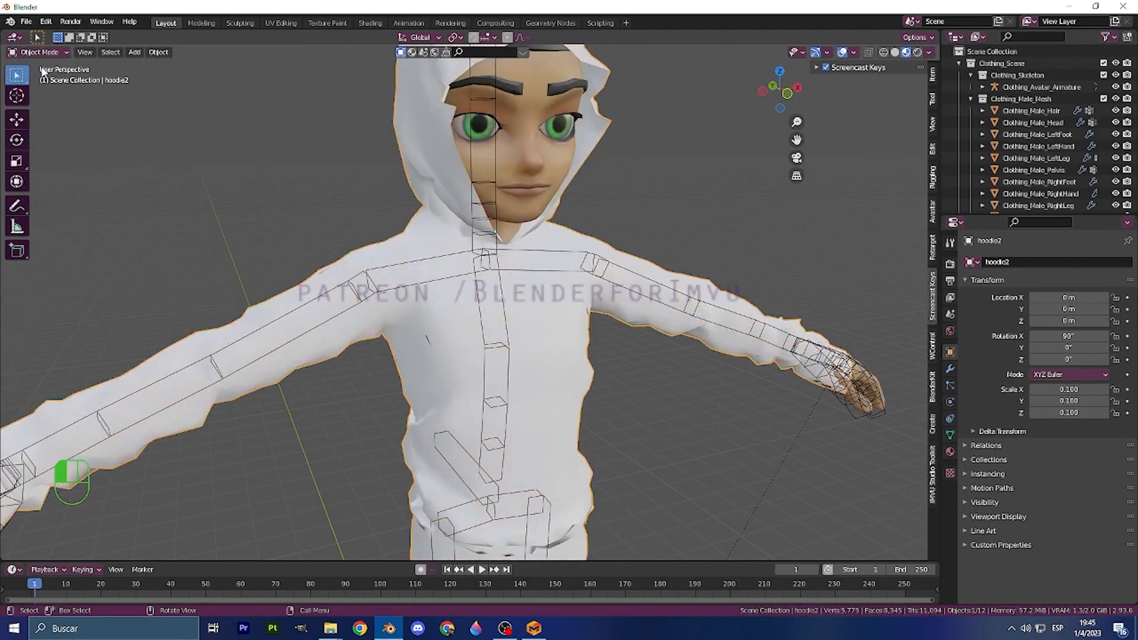
pyautogui.click(39, 51)
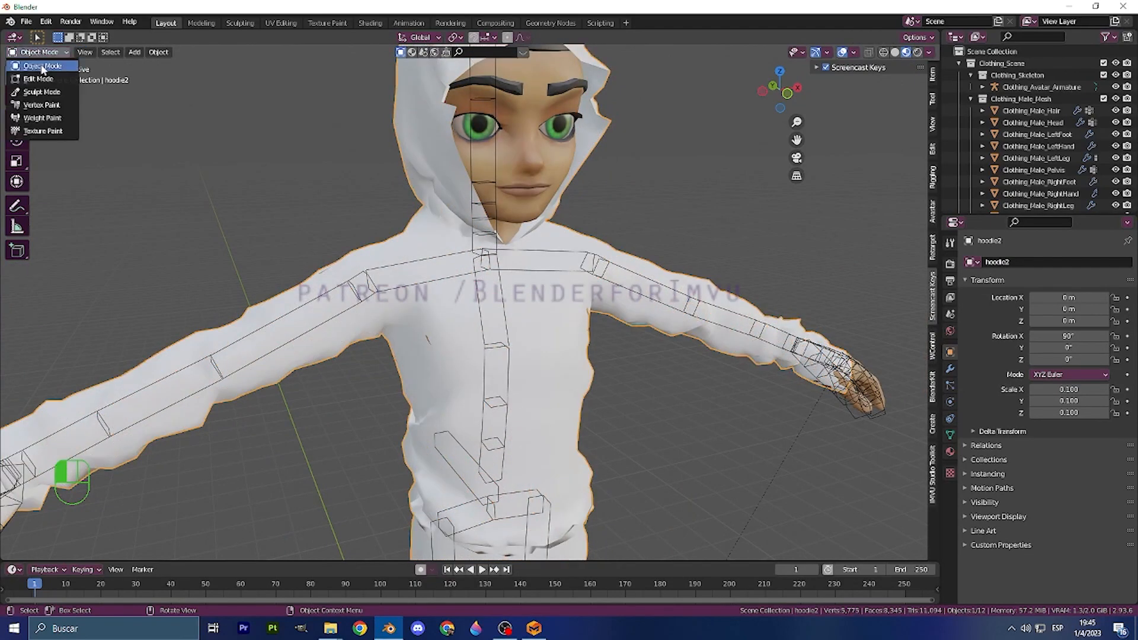
pyautogui.click(38, 78)
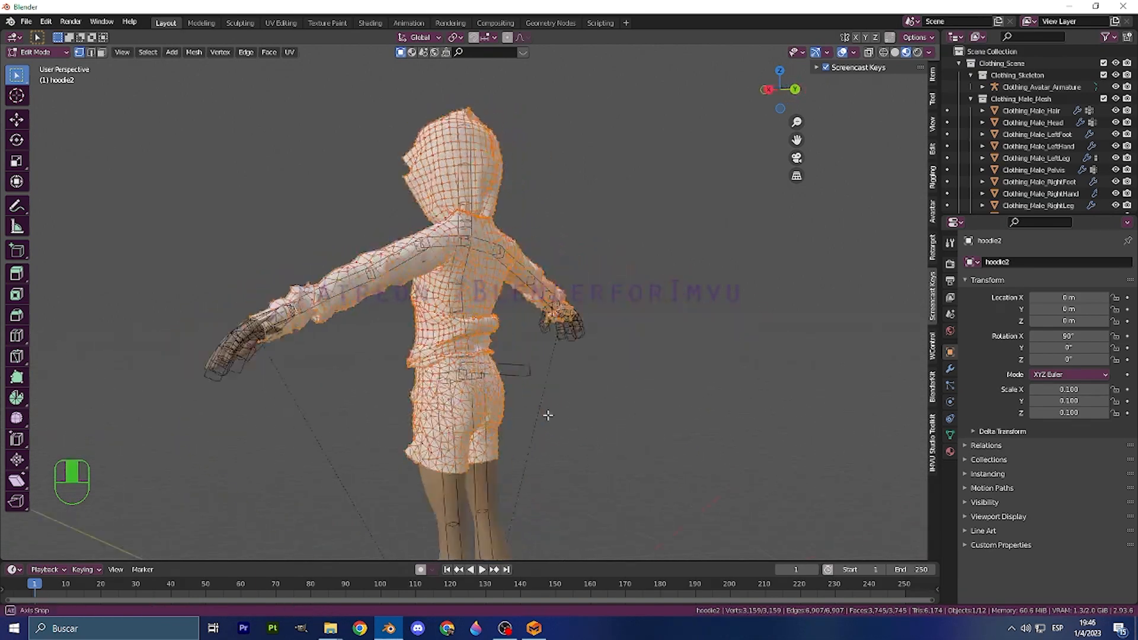
pyautogui.press('Tab')
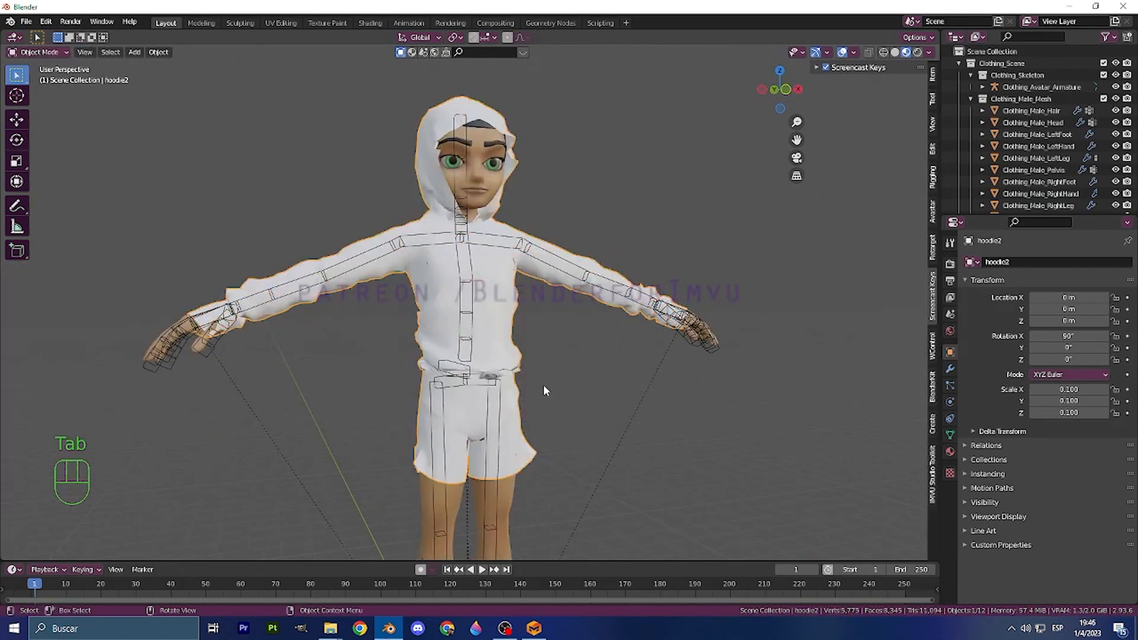